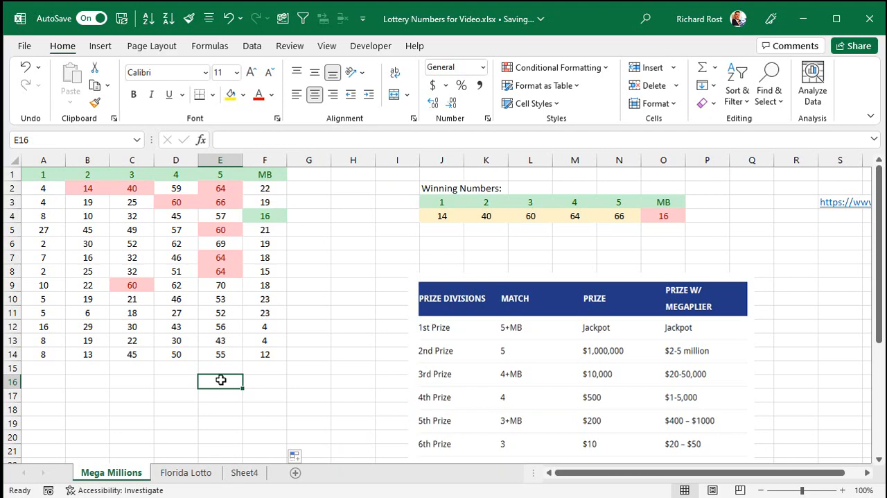
{"action": "mouse_move", "coordinate": [346, 287]}
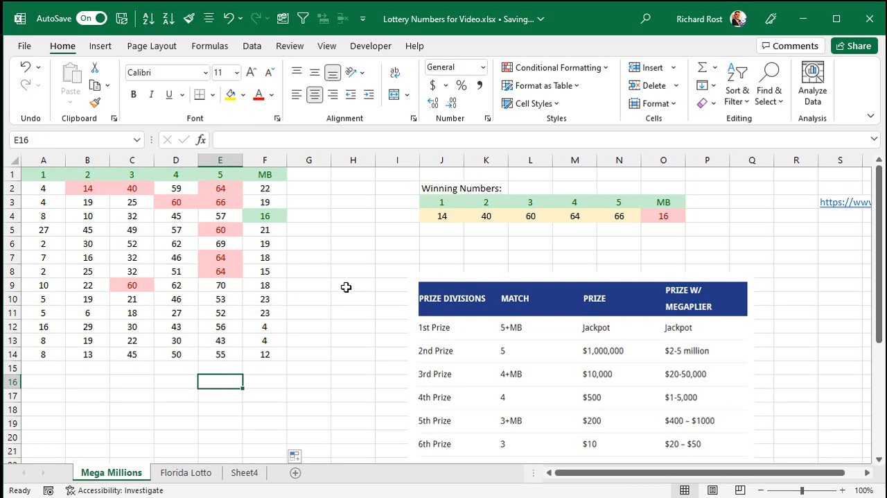
{"action": "mouse_move", "coordinate": [336, 296]}
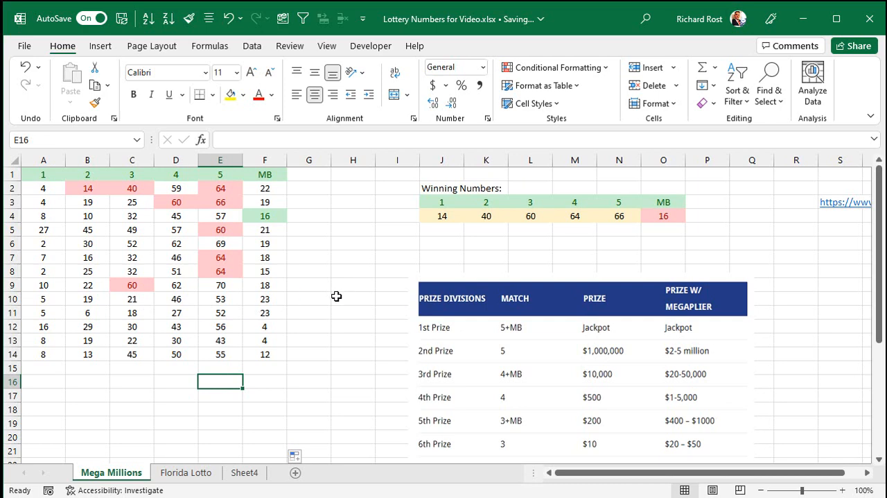
{"action": "mouse_move", "coordinate": [255, 184]}
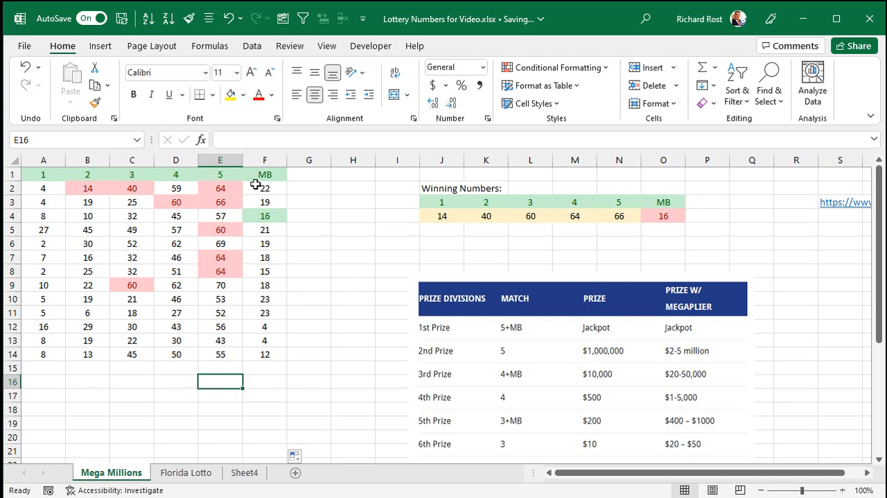
Select the Mega Ball numbers in F2:F14 to inspect their conditional highlighting rule
{"action": "left_click_drag", "start_coordinate": [264, 188], "coordinate": [264, 354]}
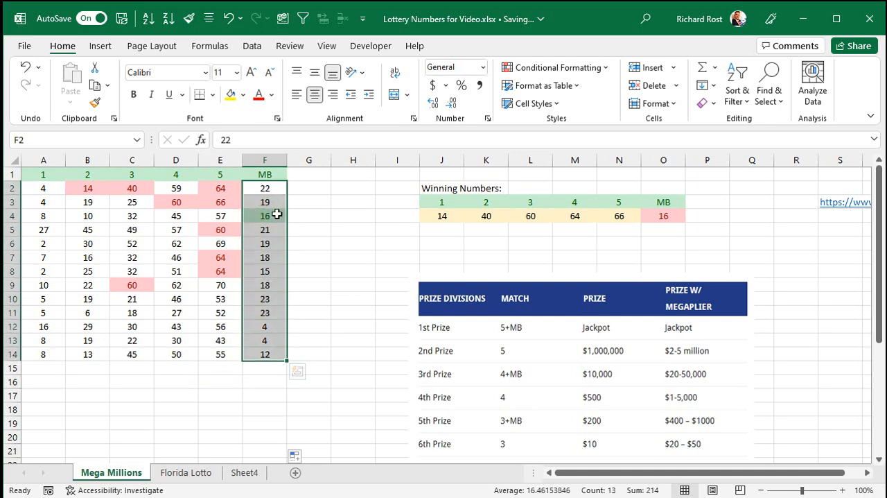
{"action": "mouse_move", "coordinate": [263, 217]}
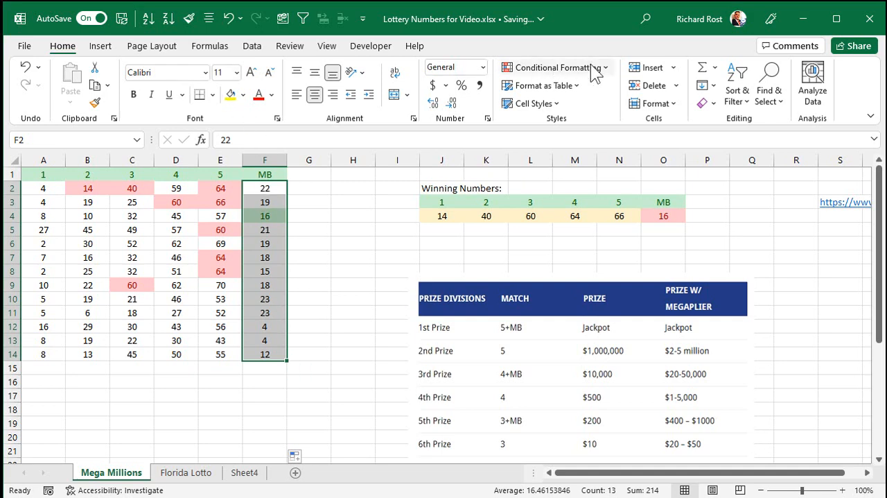
{"action": "left_click", "coordinate": [551, 67]}
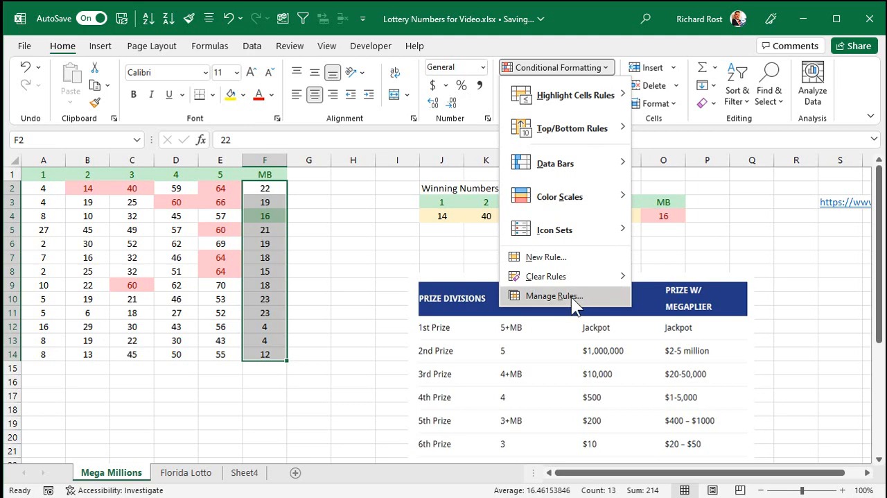
{"action": "left_click", "coordinate": [554, 296]}
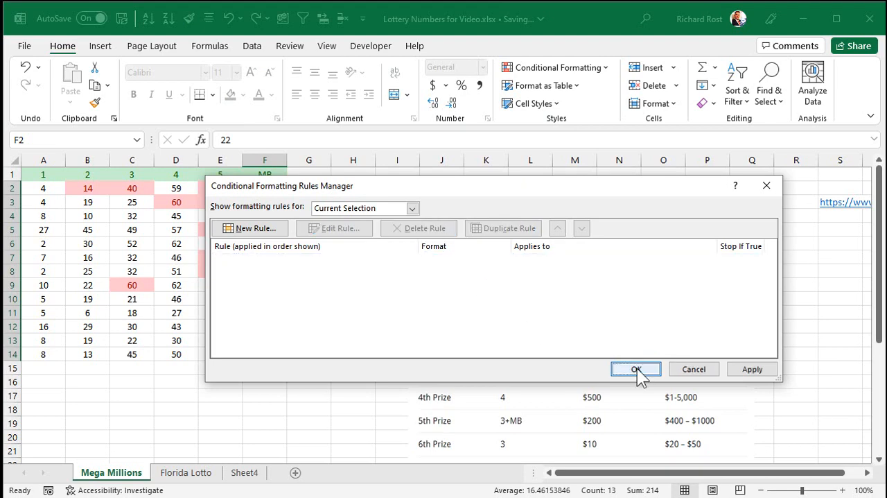
{"action": "left_click", "coordinate": [635, 368]}
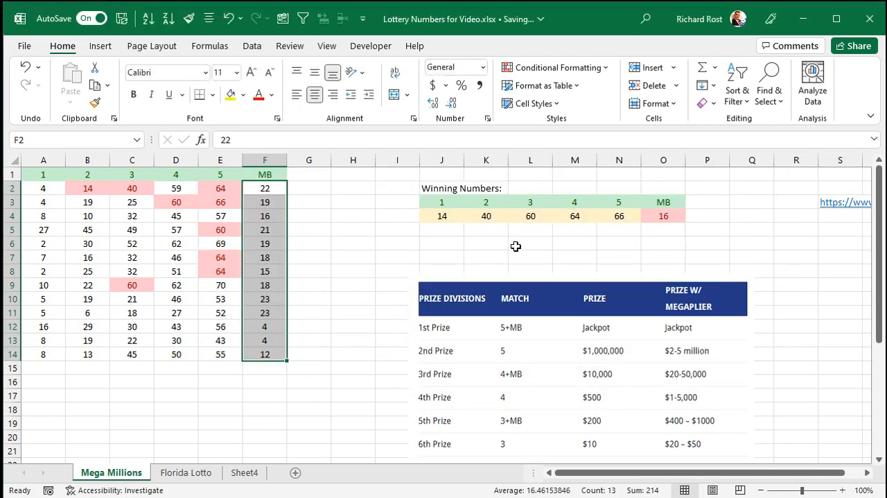
{"action": "left_click", "coordinate": [554, 67]}
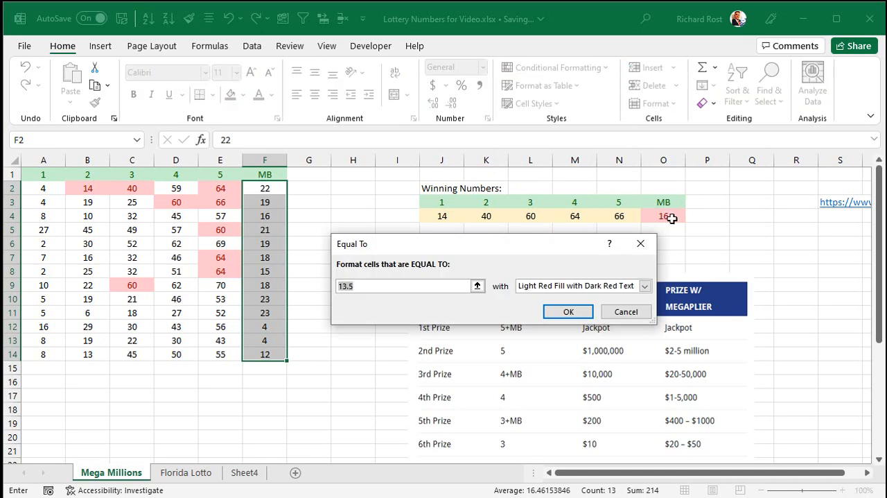
{"action": "left_click", "coordinate": [663, 216]}
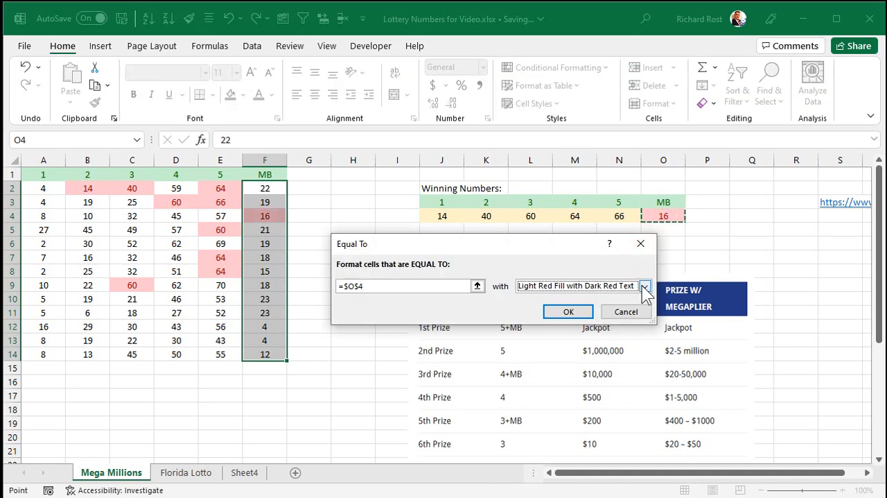
{"action": "left_click", "coordinate": [568, 311]}
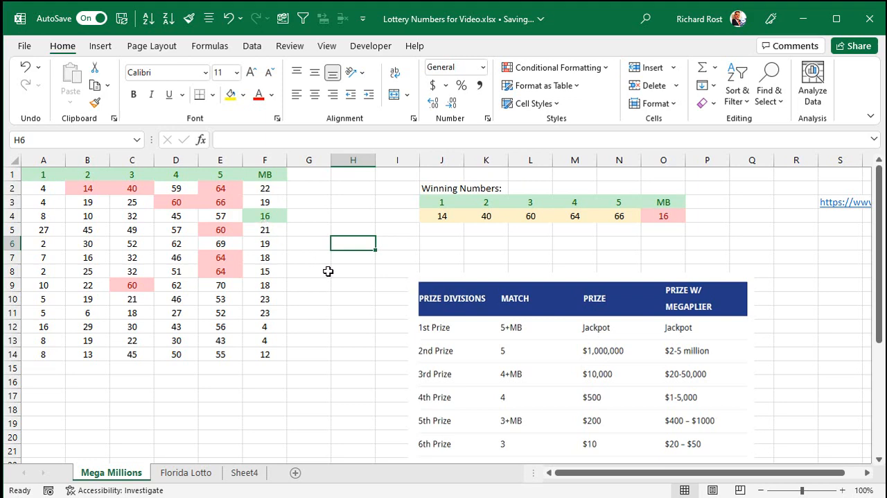
Type 'Count' in G1 and copy F1's green header style onto it with Format Painter
{"action": "left_click", "coordinate": [309, 174]}
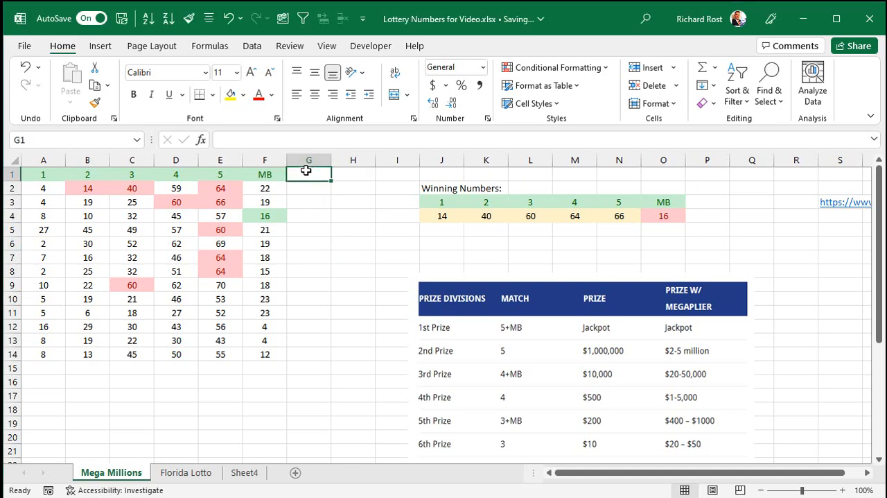
{"action": "type", "text": "Count"}
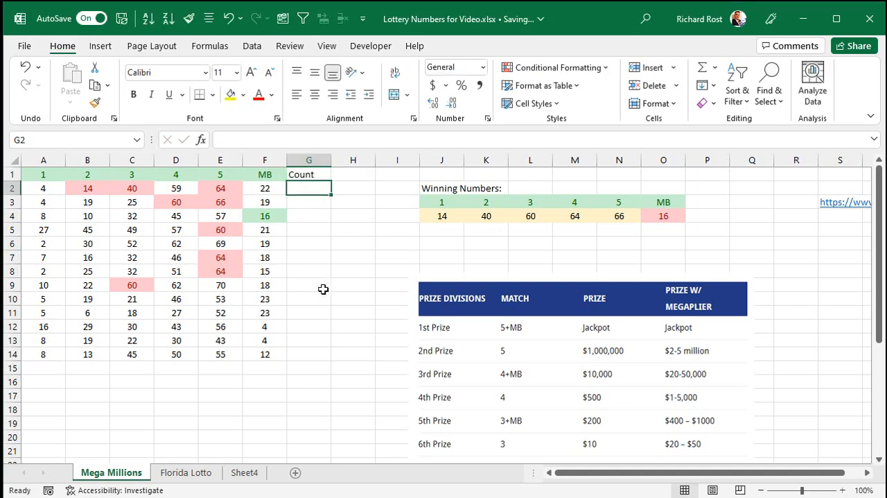
{"action": "left_click", "coordinate": [264, 174]}
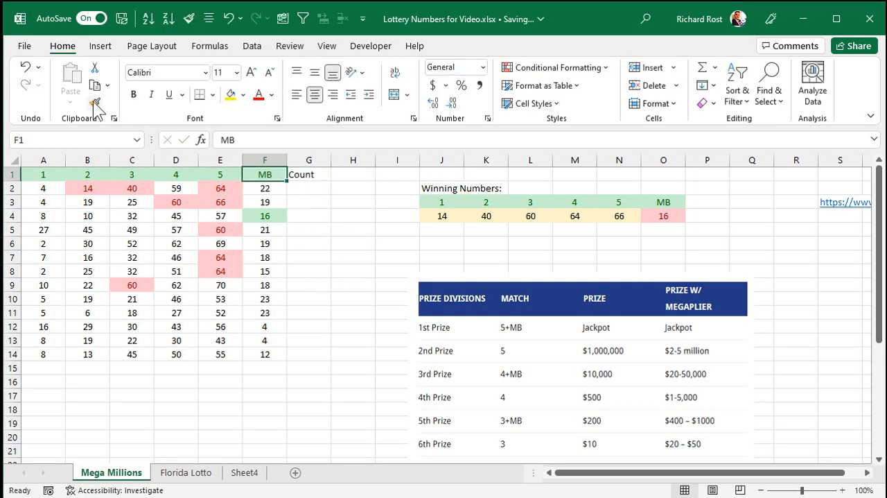
{"action": "left_click", "coordinate": [95, 103]}
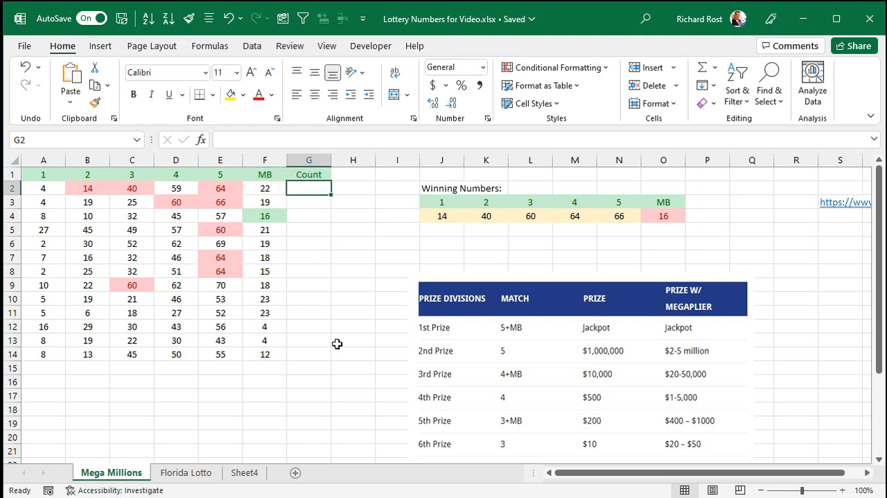
{"action": "mouse_move", "coordinate": [336, 345]}
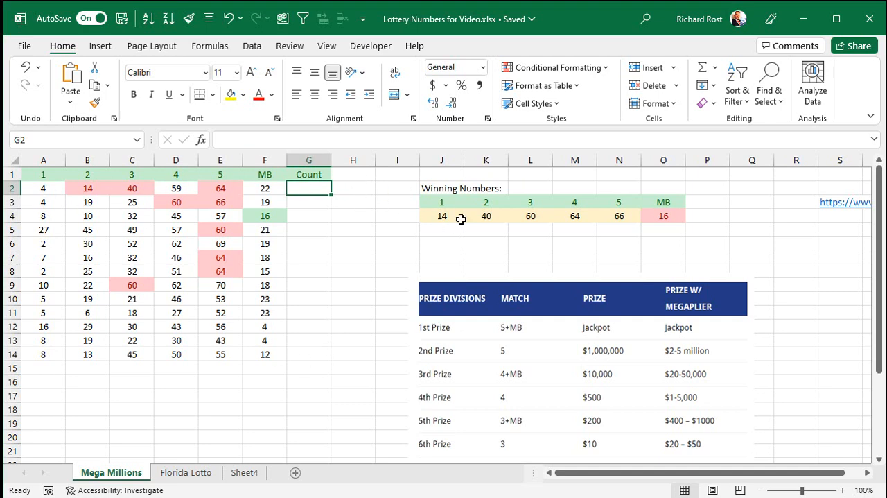
Look over the drawn numbers in A2 and B2, then select G2
{"action": "left_click", "coordinate": [43, 188]}
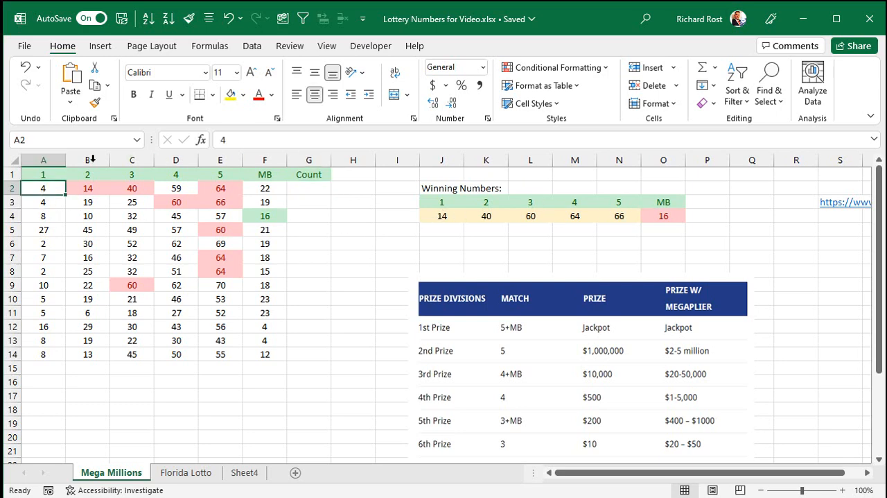
{"action": "left_click", "coordinate": [87, 188]}
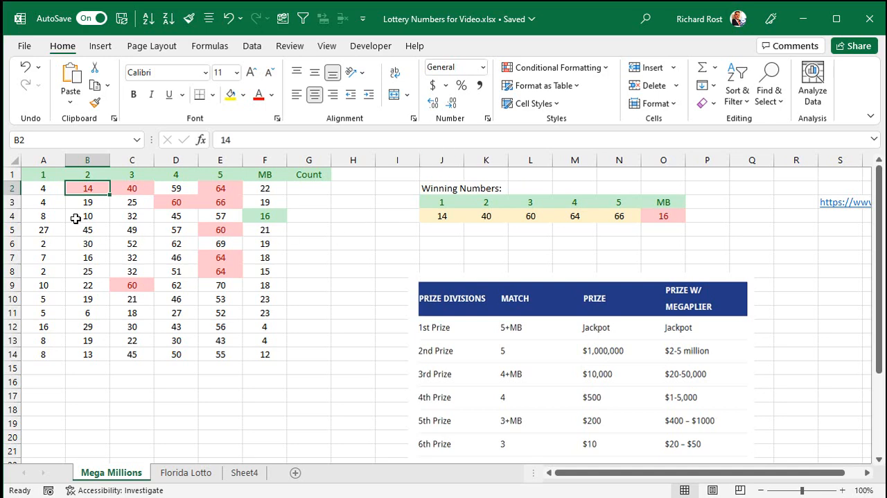
{"action": "left_click", "coordinate": [43, 187]}
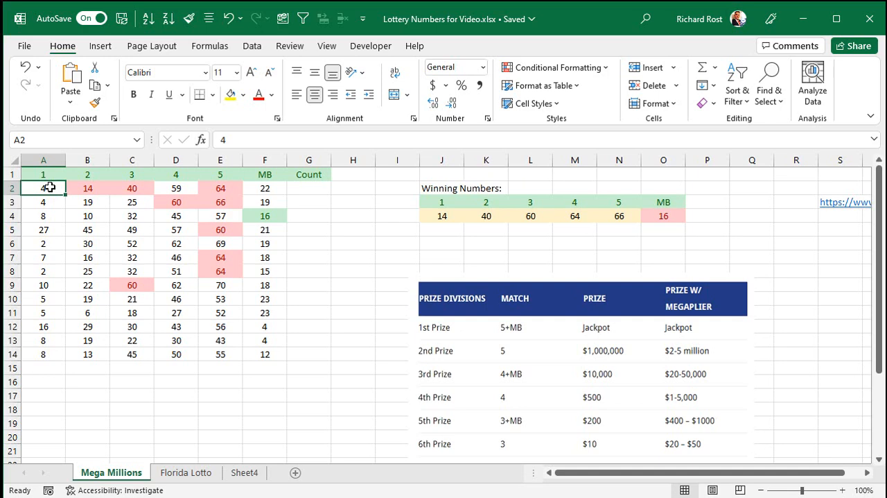
{"action": "left_click", "coordinate": [308, 188]}
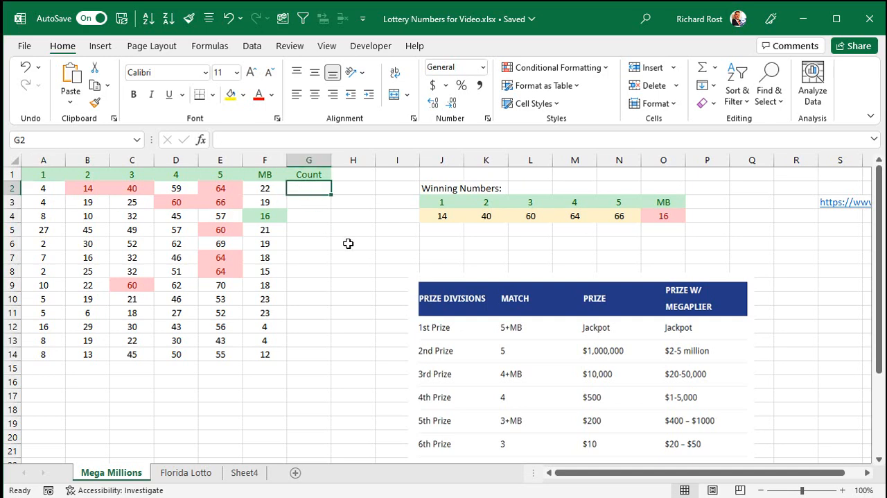
Enter =OR(A2=J4) in G2 to compare the first pick with winning number J4
{"action": "type", "text": "="}
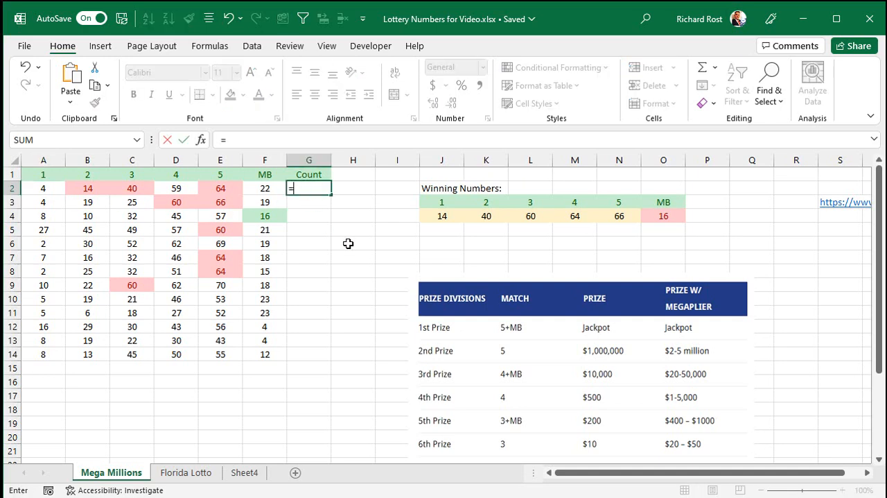
{"action": "type", "text": "OR"}
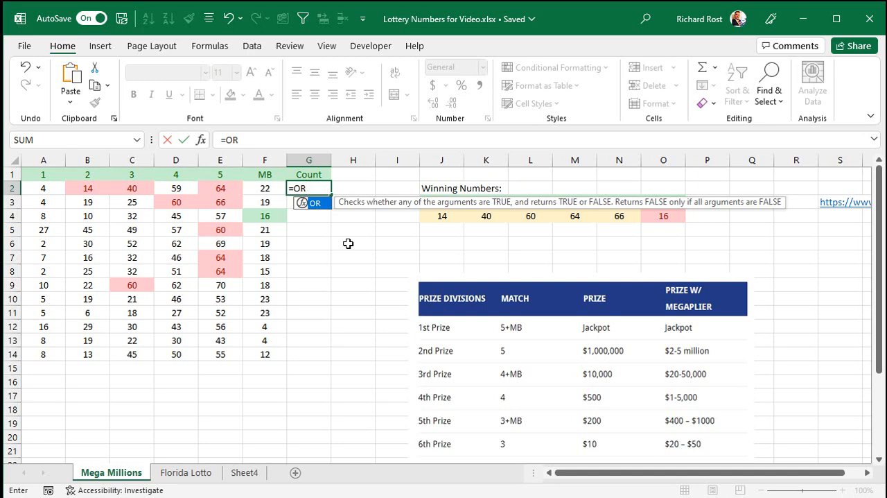
{"action": "type", "text": "("}
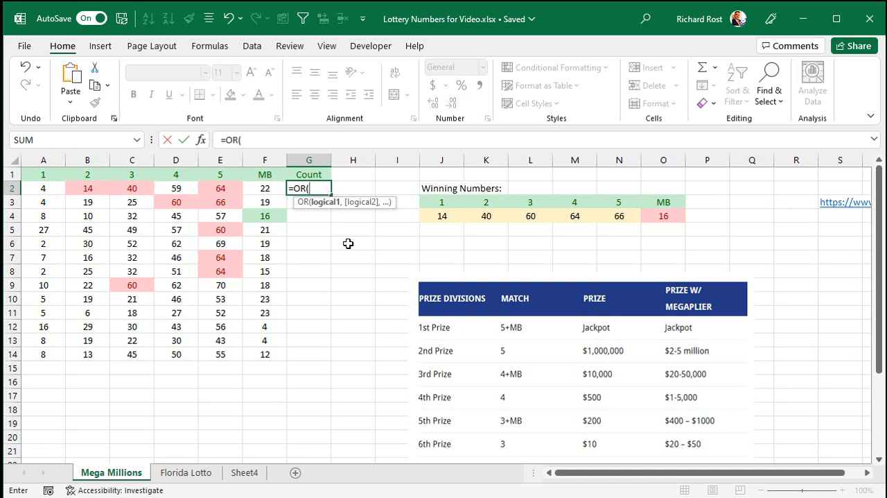
{"action": "left_click", "coordinate": [43, 188]}
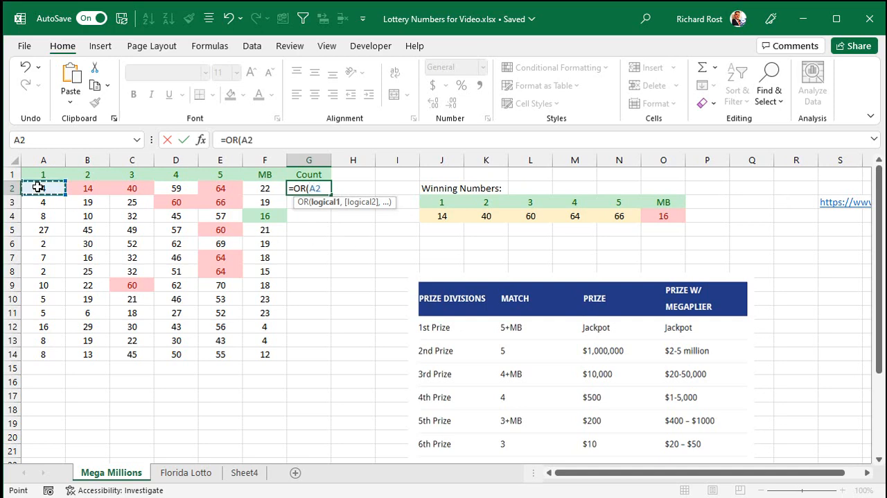
{"action": "type", "text": "="}
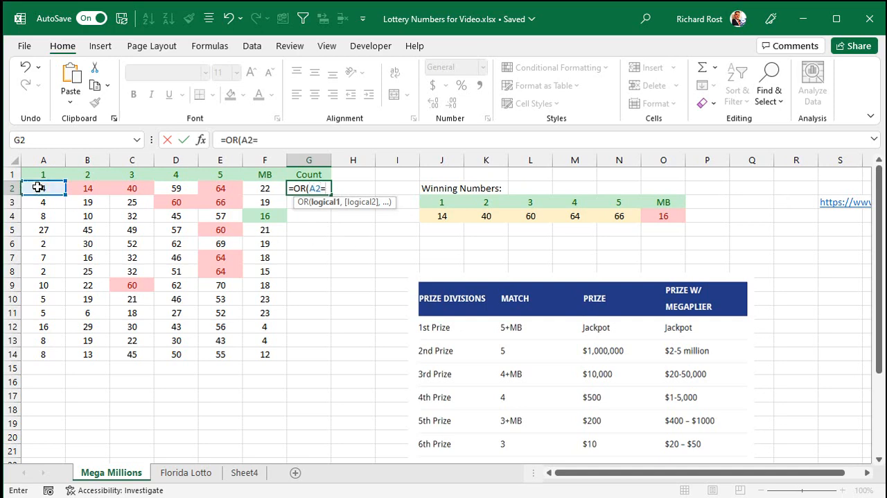
{"action": "left_click", "coordinate": [441, 216]}
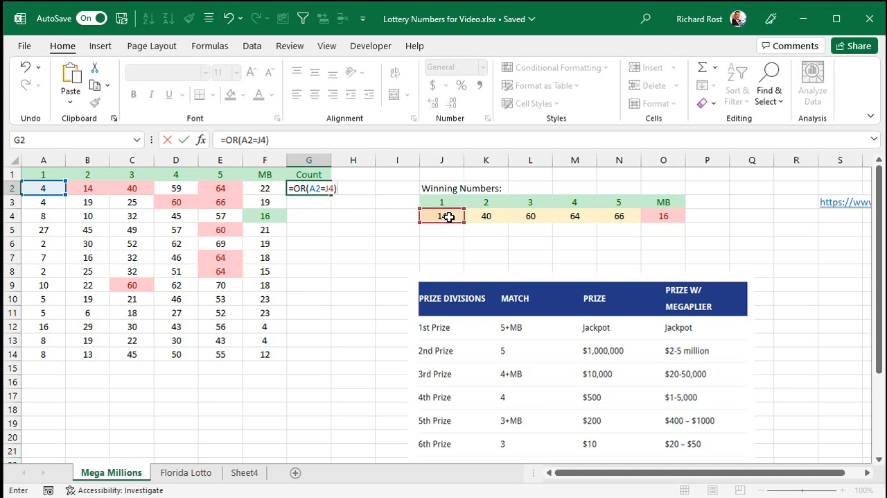
{"action": "key", "text": "enter"}
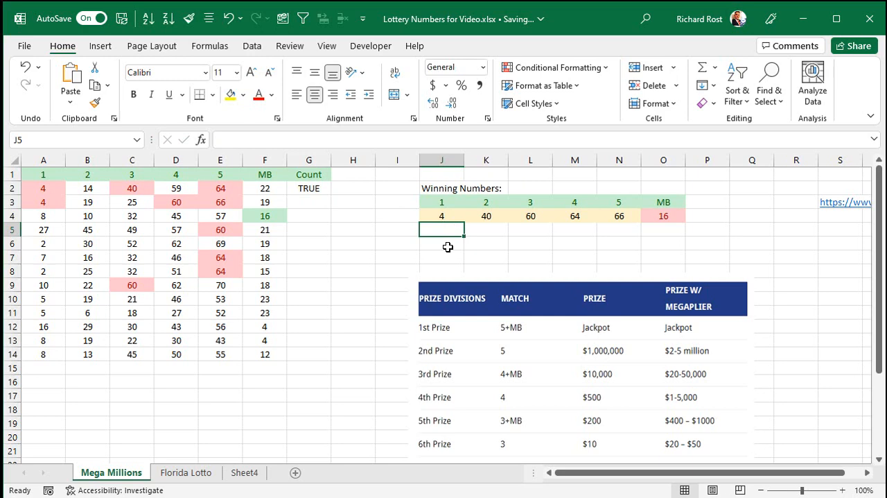
Test the formula by entering 4 and then 14 in J4
{"action": "type", "text": "4"}
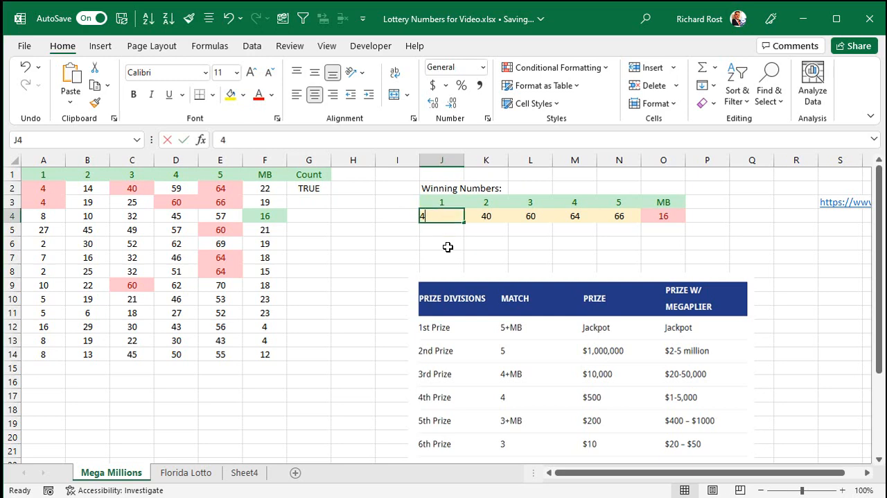
{"action": "type", "text": "14"}
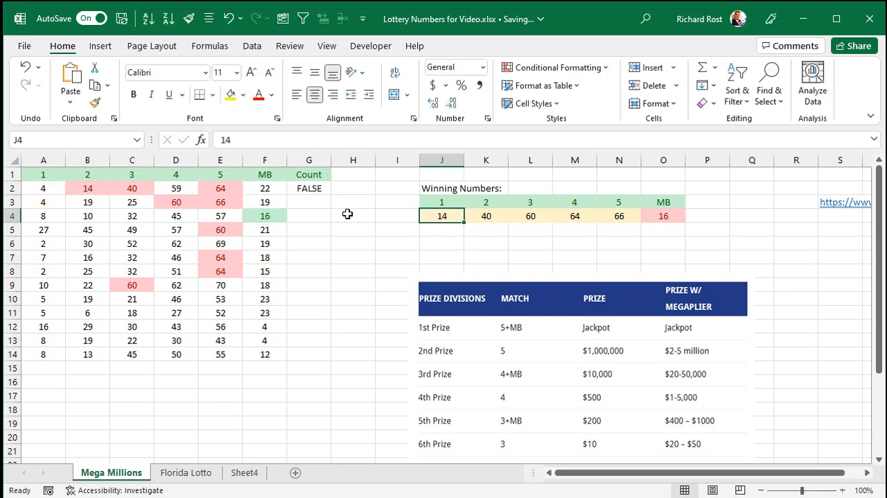
{"action": "left_click", "coordinate": [42, 188]}
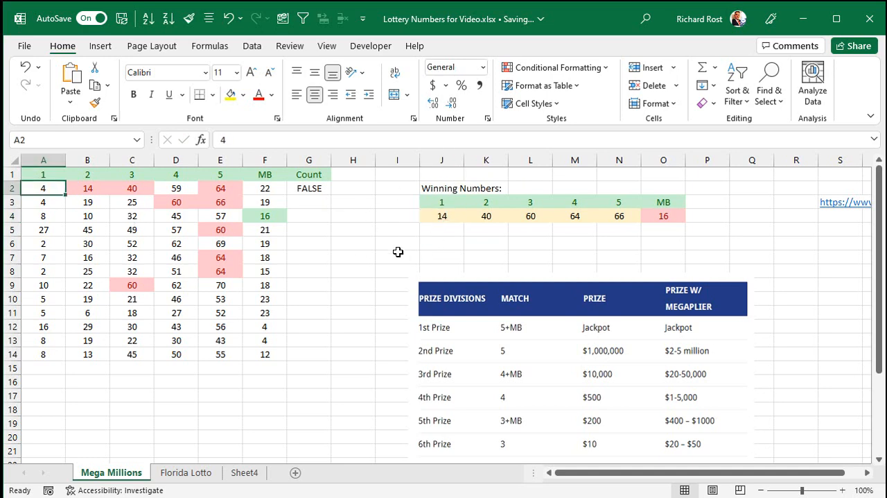
Change G2 to =OR(A2=J4:N4), testing A2 against all five winning numbers
{"action": "left_click_drag", "start_coordinate": [441, 216], "coordinate": [619, 216]}
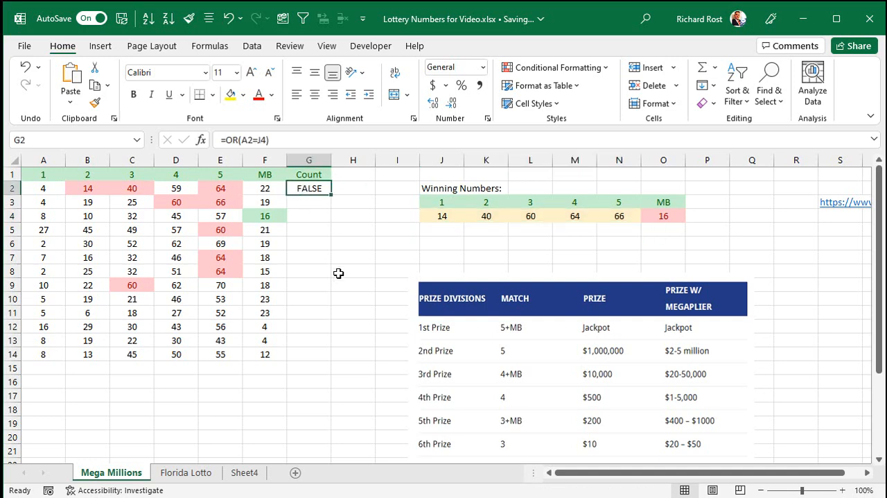
{"action": "mouse_move", "coordinate": [259, 139]}
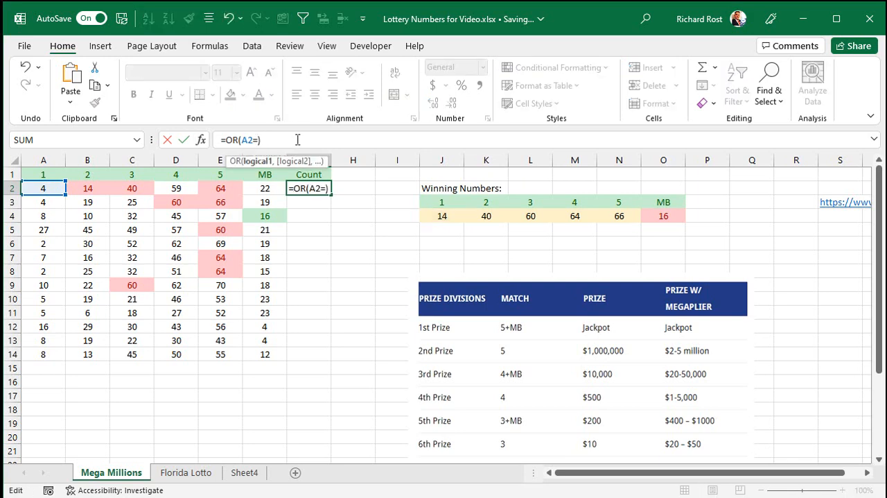
{"action": "left_click_drag", "start_coordinate": [441, 215], "coordinate": [619, 216]}
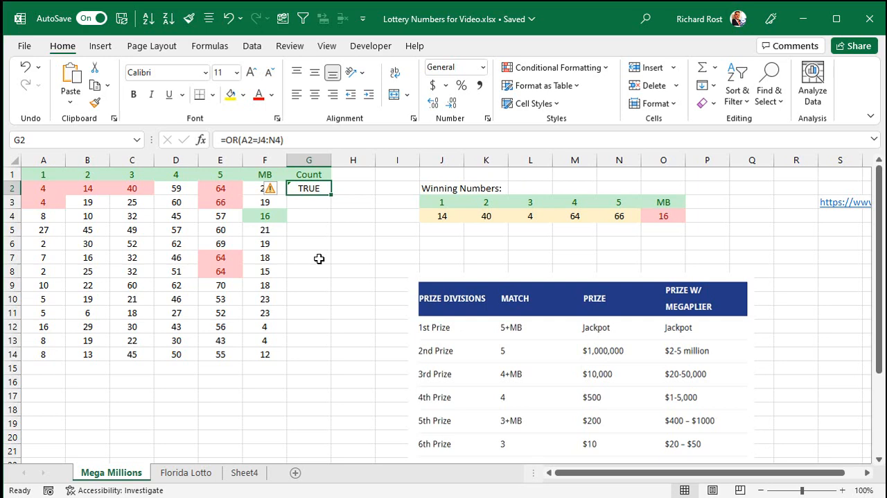
{"action": "double_click", "coordinate": [308, 188]}
{"action": "type", "text": "+"}
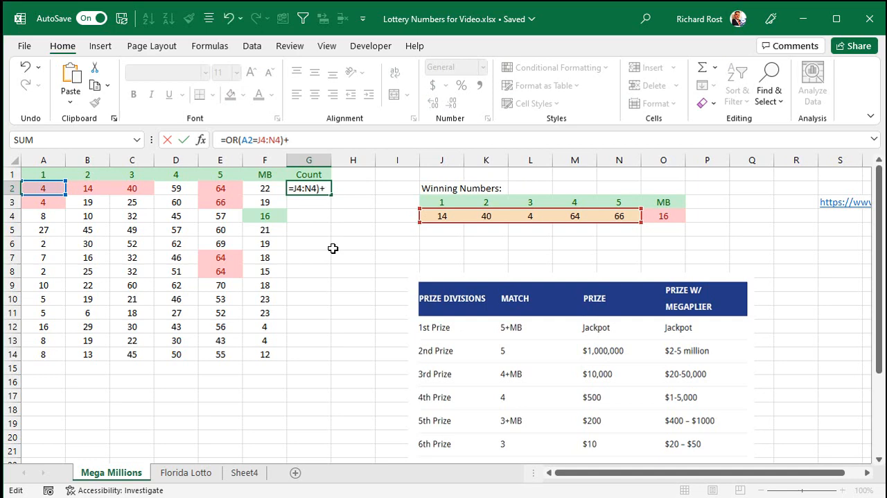
{"action": "type", "text": "OR("}
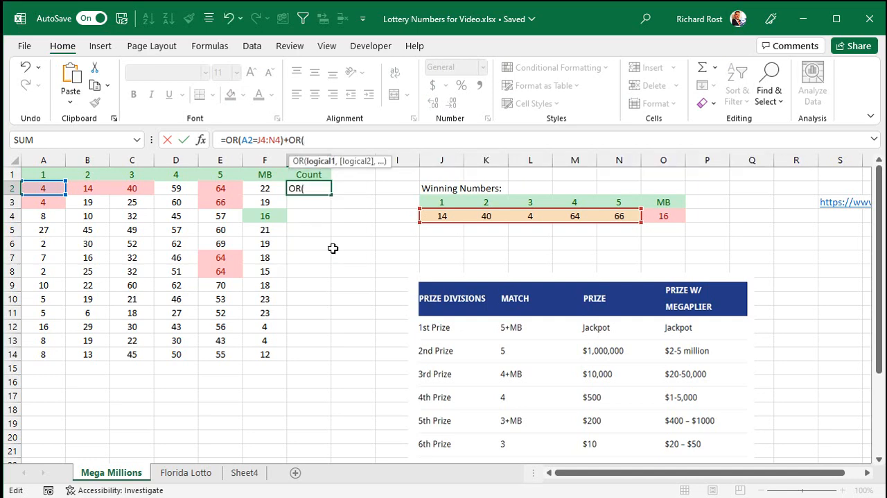
{"action": "left_click", "coordinate": [88, 188]}
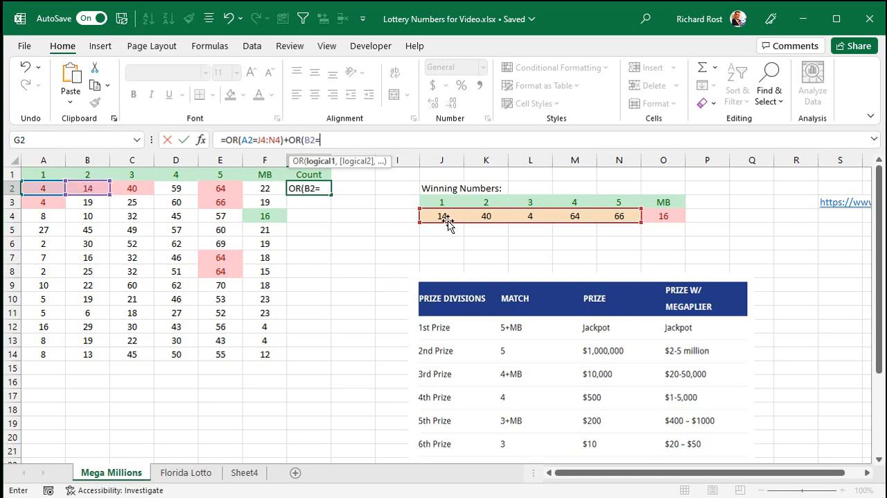
{"action": "left_click_drag", "start_coordinate": [442, 216], "coordinate": [619, 215]}
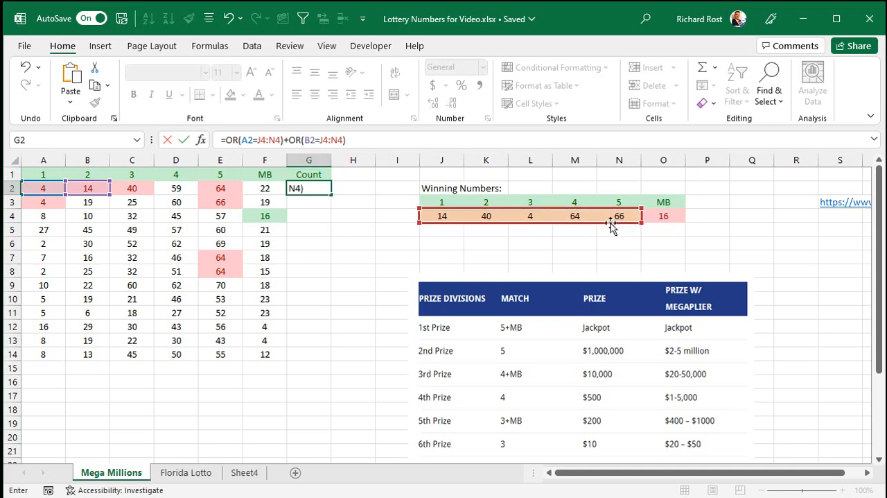
{"action": "key", "text": "enter"}
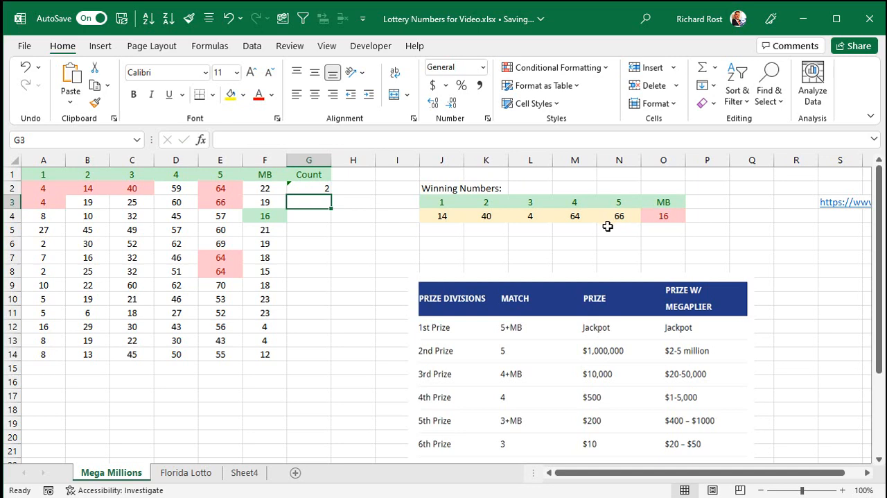
{"action": "mouse_move", "coordinate": [605, 229]}
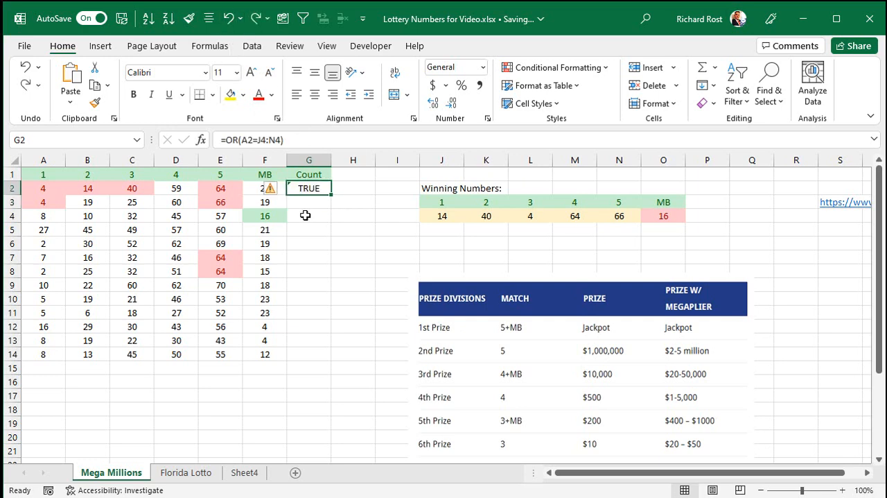
{"action": "mouse_move", "coordinate": [330, 265]}
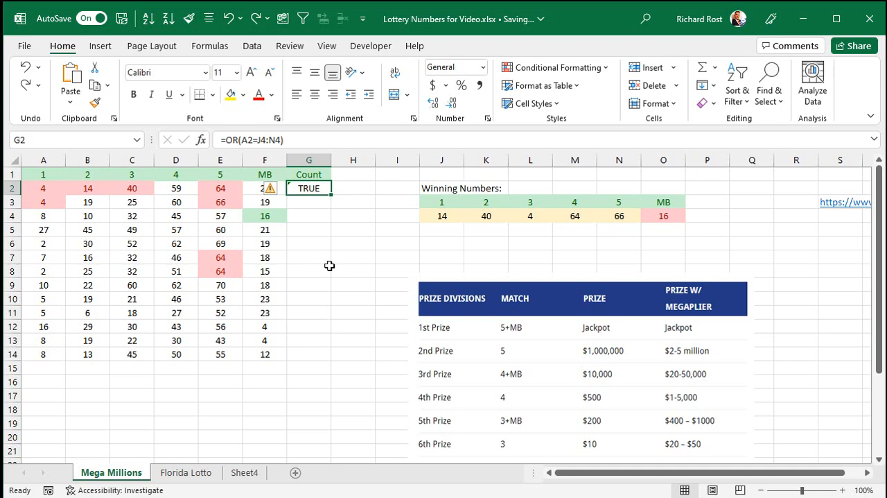
{"action": "mouse_move", "coordinate": [260, 33]}
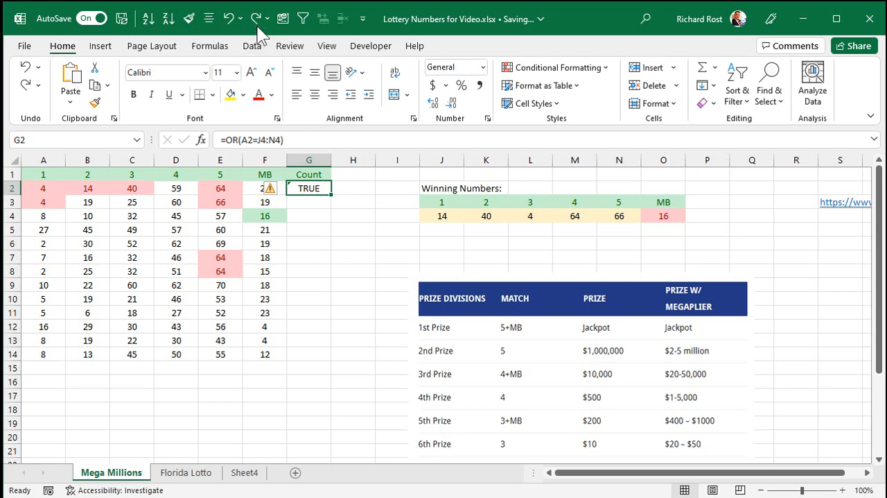
Redo to restore =OR(A2=J4:N4)+OR(B2=J4:N4) in G2
{"action": "left_click", "coordinate": [257, 18]}
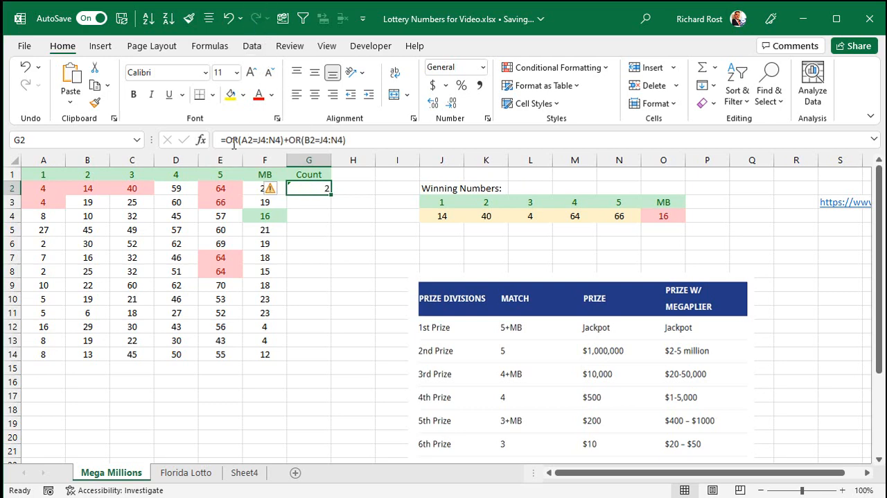
{"action": "mouse_move", "coordinate": [292, 139]}
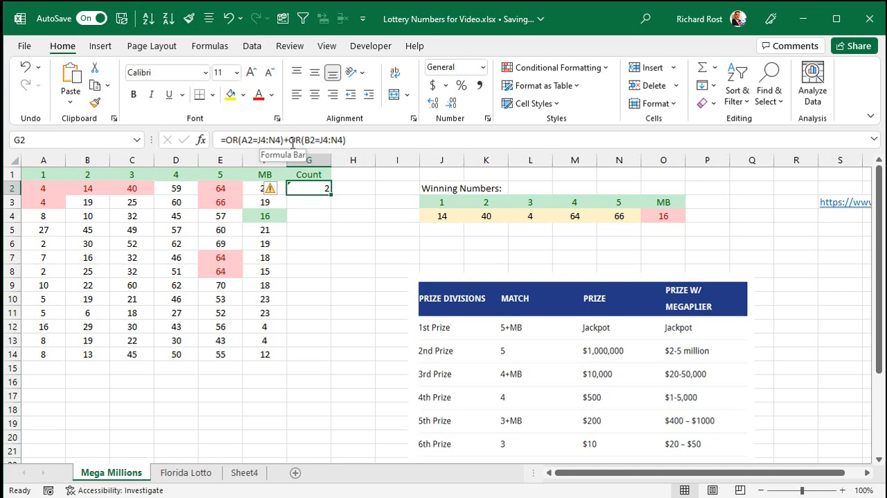
{"action": "mouse_move", "coordinate": [353, 133]}
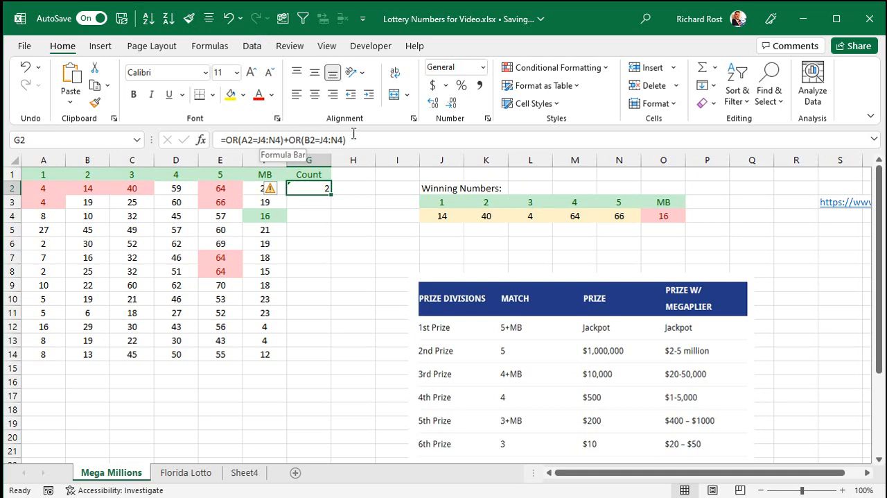
{"action": "mouse_move", "coordinate": [119, 201]}
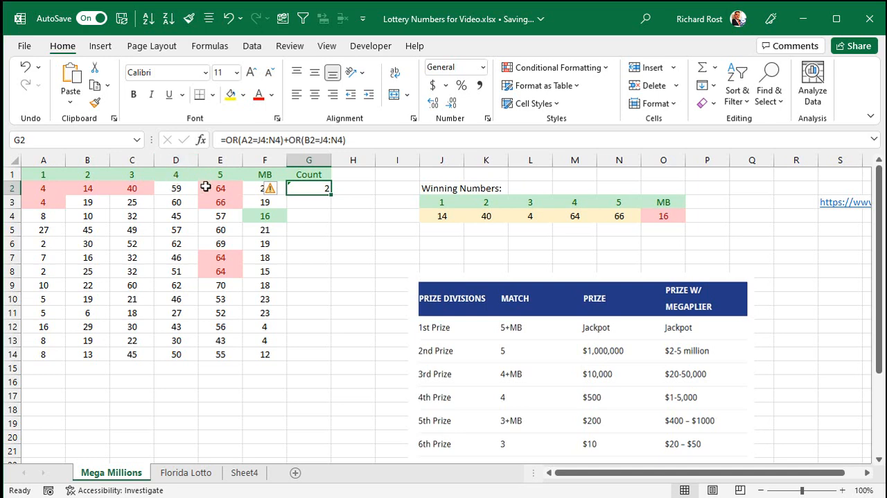
{"action": "mouse_move", "coordinate": [312, 144]}
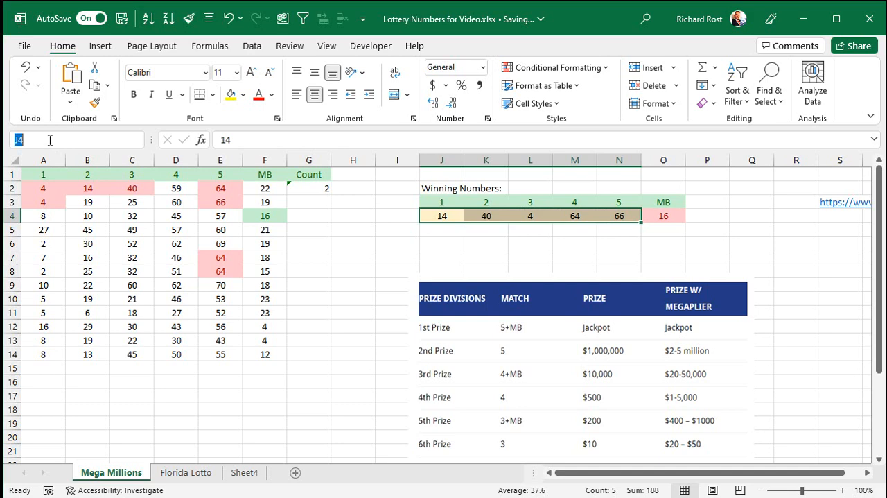
Name the J4:N4 winning-number range 'Winners' in the Name Box
{"action": "type", "text": "Winners"}
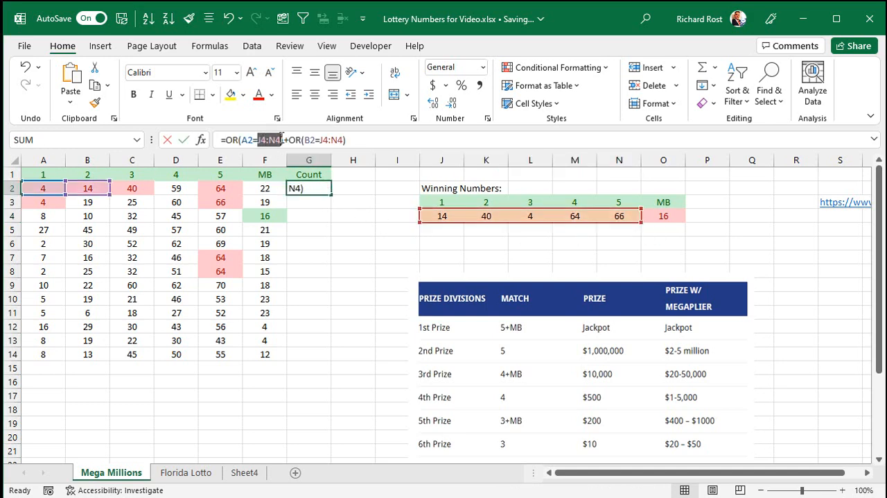
Replace the J4:N4 references in G2's formula with the name Winners
{"action": "type", "text": "Winners"}
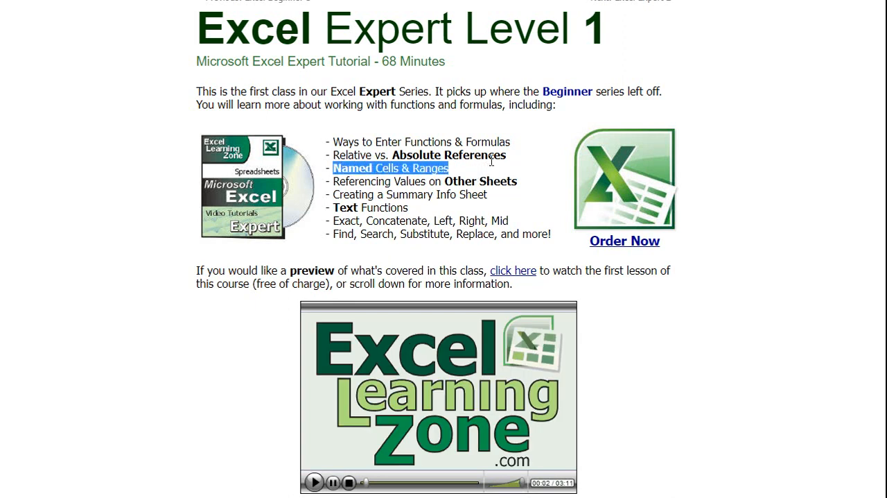
{"action": "mouse_move", "coordinate": [517, 179]}
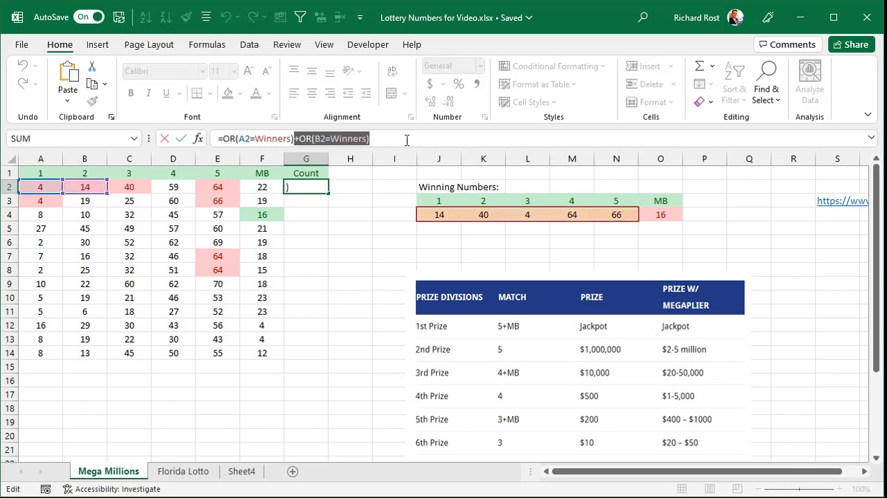
Add OR tests for C2, D2 and E2 against Winners to G2's formula
{"action": "type", "text": "+OR(B2=Winners)"}
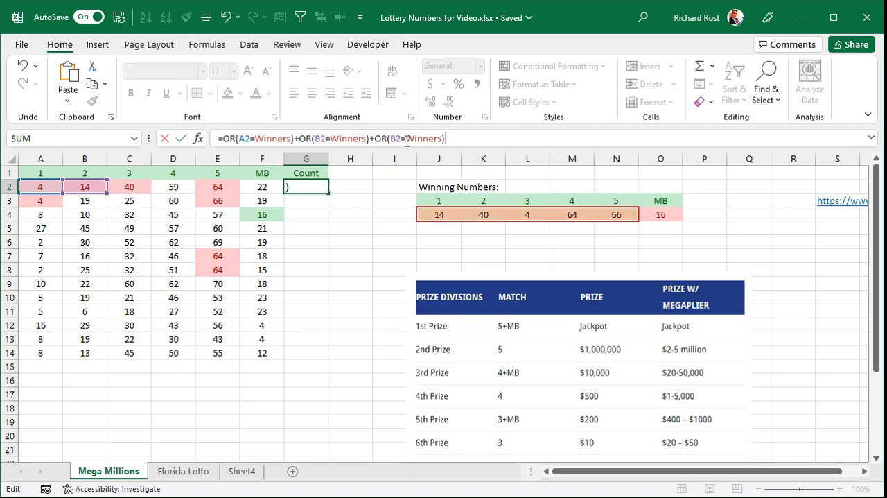
{"action": "type", "text": "+OR(B2=Winners)+OR(B2=Winners)"}
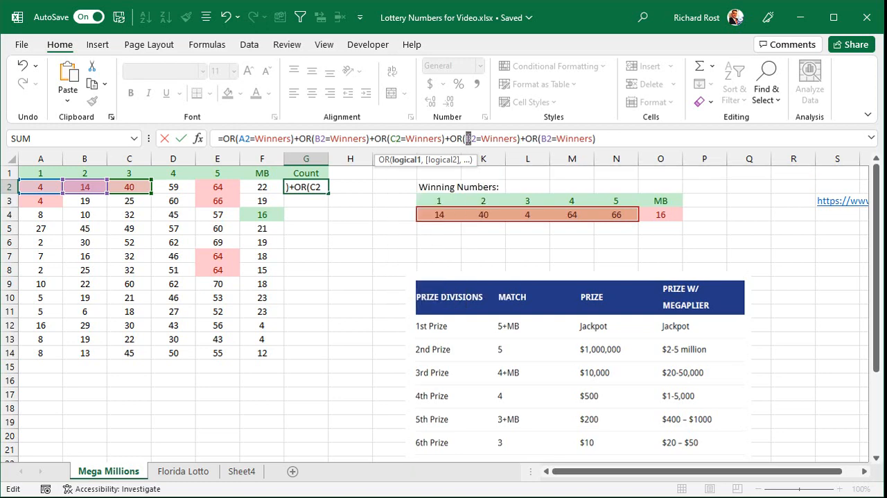
{"action": "left_click", "coordinate": [173, 186]}
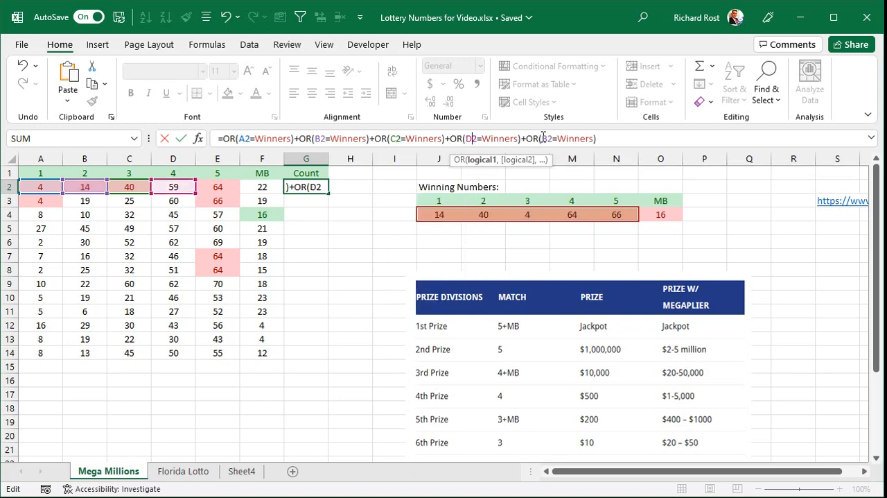
{"action": "type", "text": "E"}
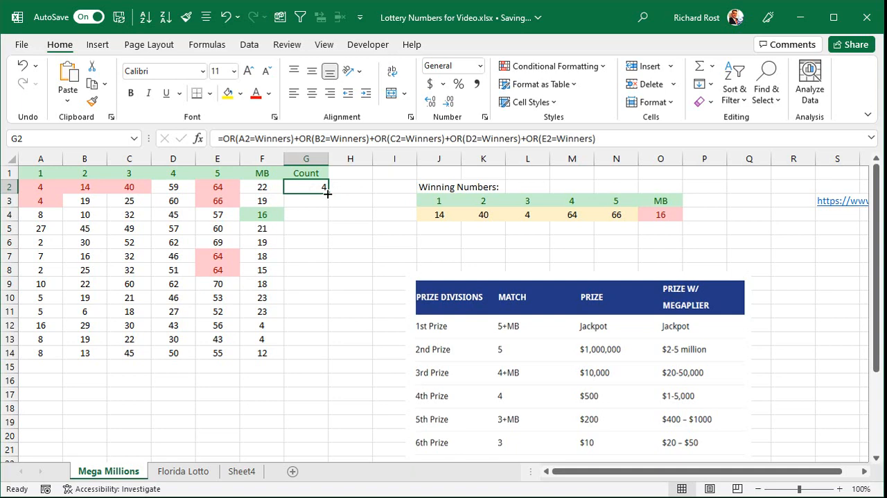
Fill the Count formula down to G14, check the prize table, then select G2:G14
{"action": "left_click_drag", "start_coordinate": [321, 194], "coordinate": [321, 352]}
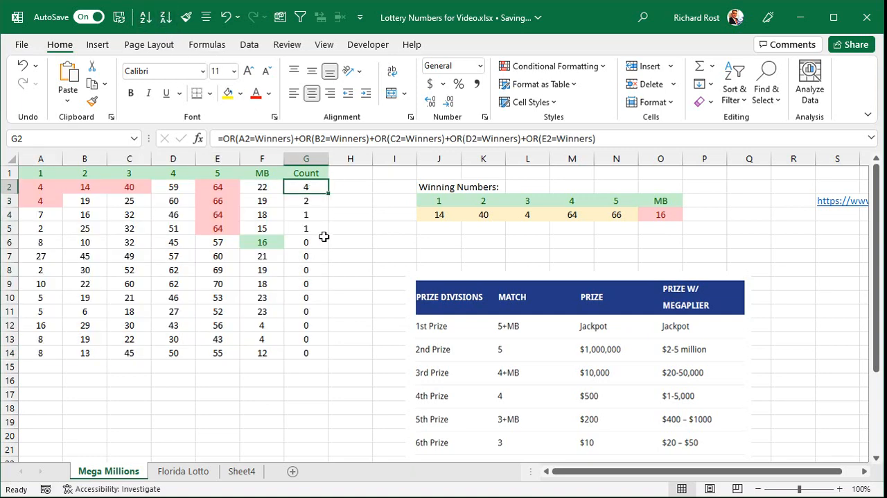
{"action": "mouse_move", "coordinate": [396, 254]}
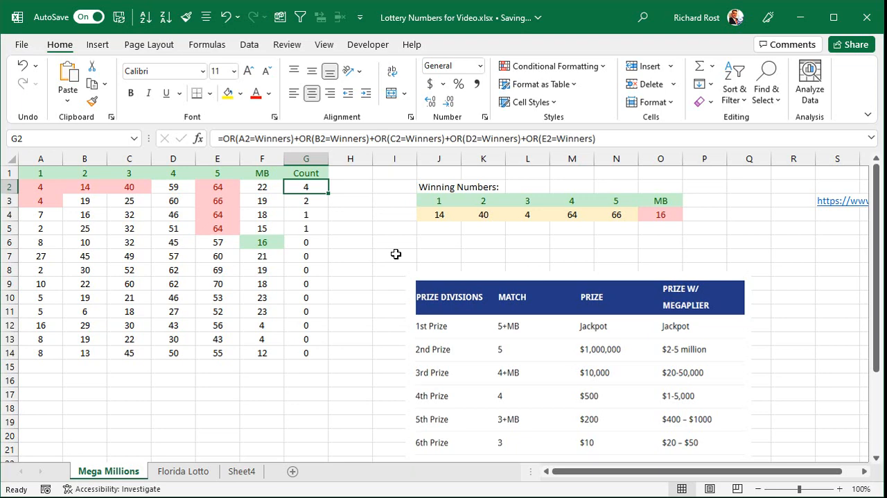
{"action": "scroll", "scroll_direction": "down", "scroll_amount": 3}
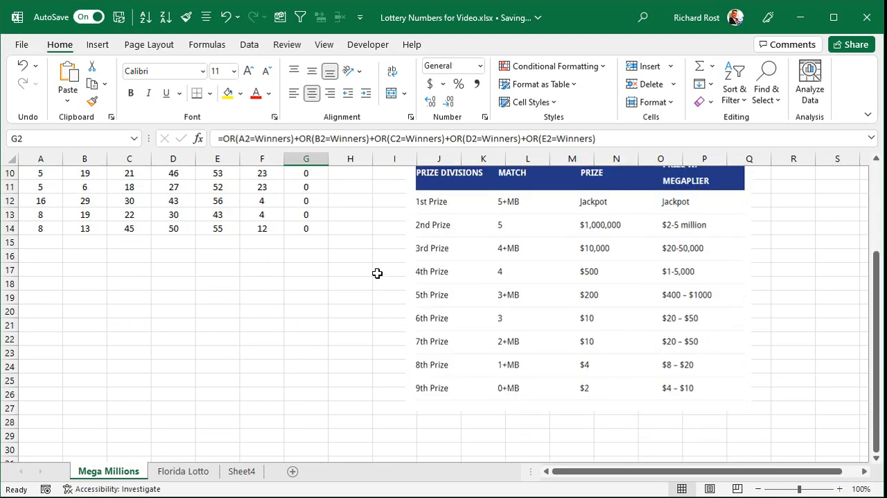
{"action": "mouse_move", "coordinate": [514, 319]}
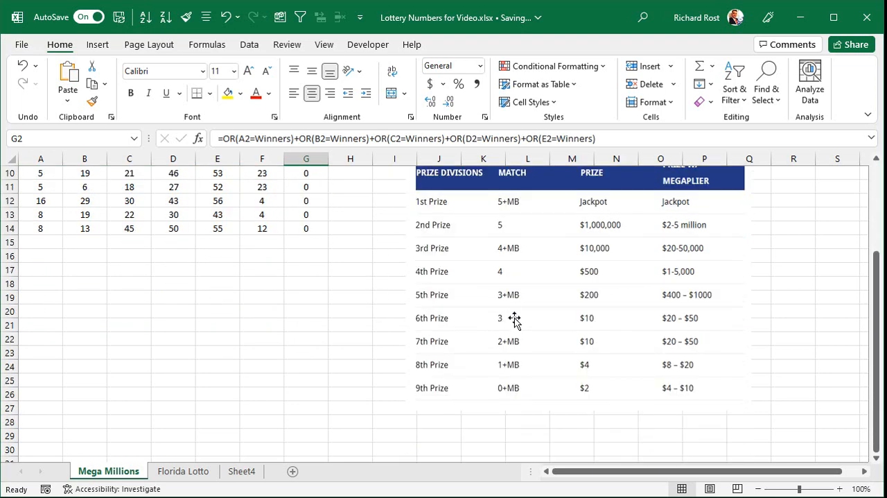
{"action": "scroll", "scroll_direction": "up", "scroll_amount": 3}
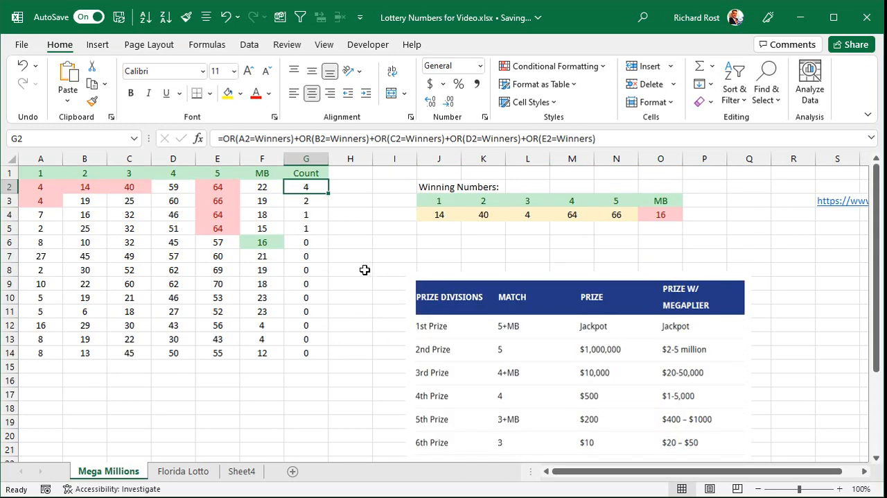
{"action": "left_click_drag", "start_coordinate": [306, 186], "coordinate": [306, 283]}
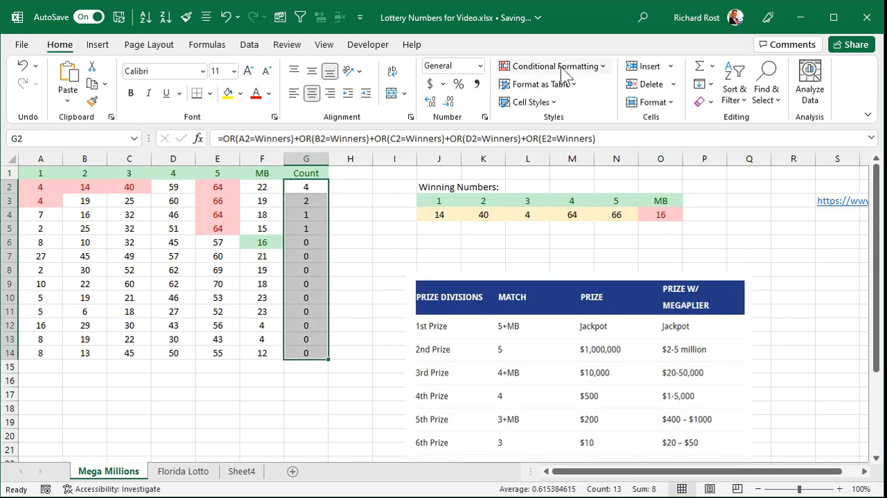
Apply a Greater Than 2 conditional format with Green Fill to G2:G14
{"action": "left_click", "coordinate": [552, 66]}
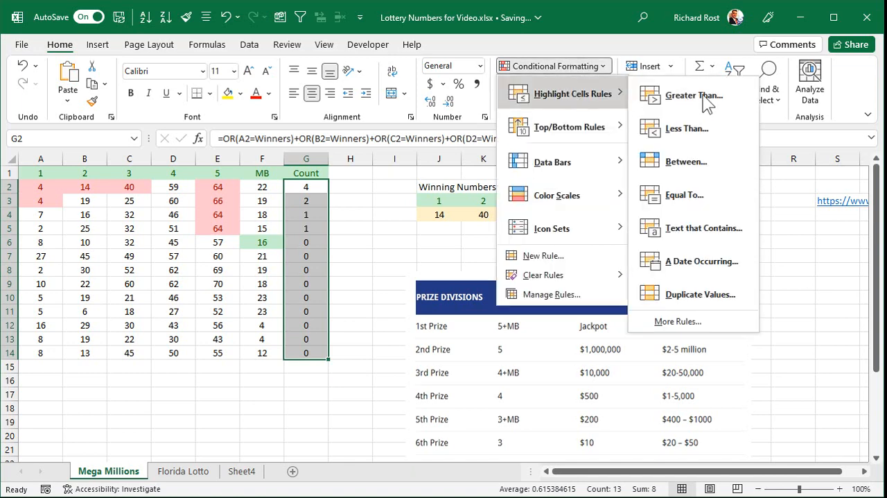
{"action": "left_click", "coordinate": [693, 95]}
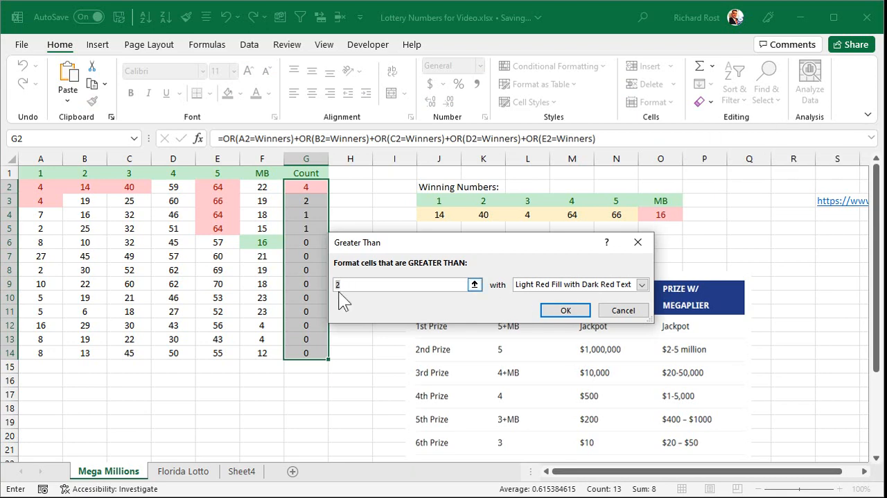
{"action": "left_click", "coordinate": [641, 284]}
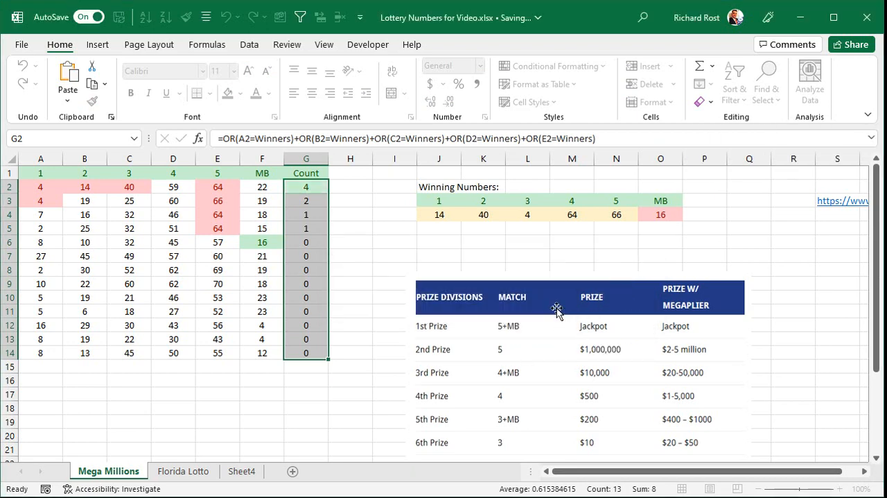
{"action": "left_click", "coordinate": [394, 255]}
{"action": "type", "text": "14"}
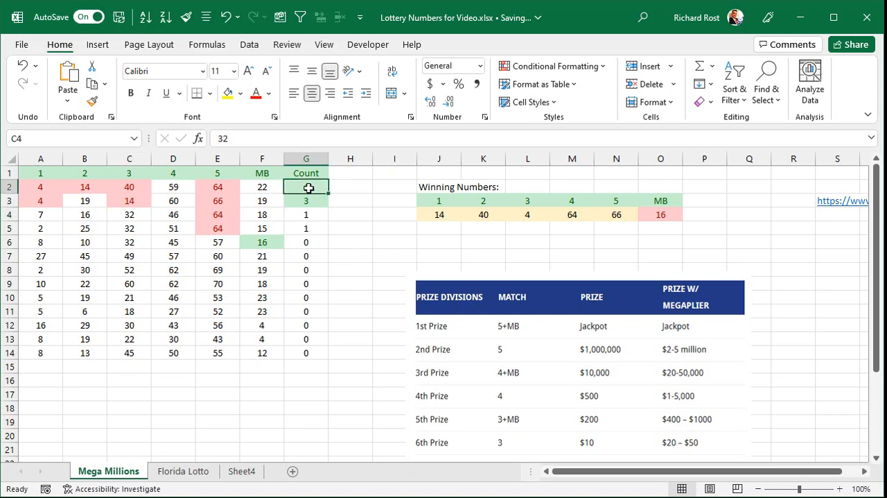
{"action": "left_click", "coordinate": [306, 187]}
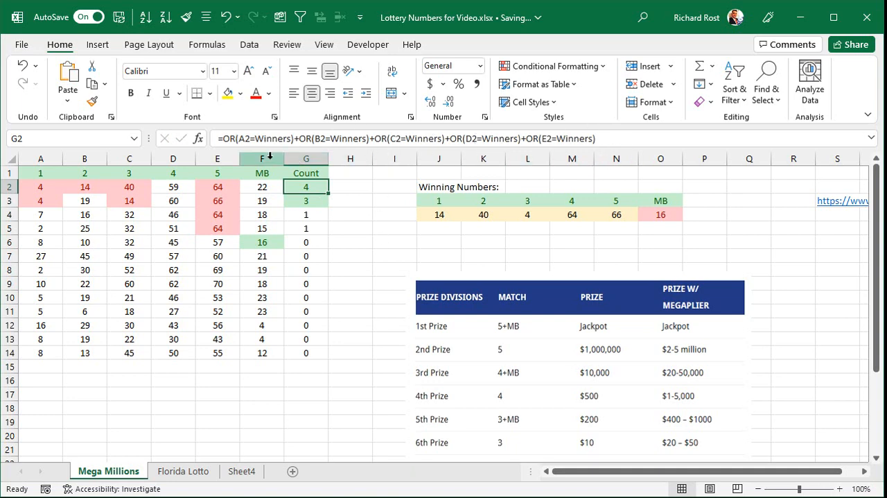
{"action": "mouse_move", "coordinate": [589, 166]}
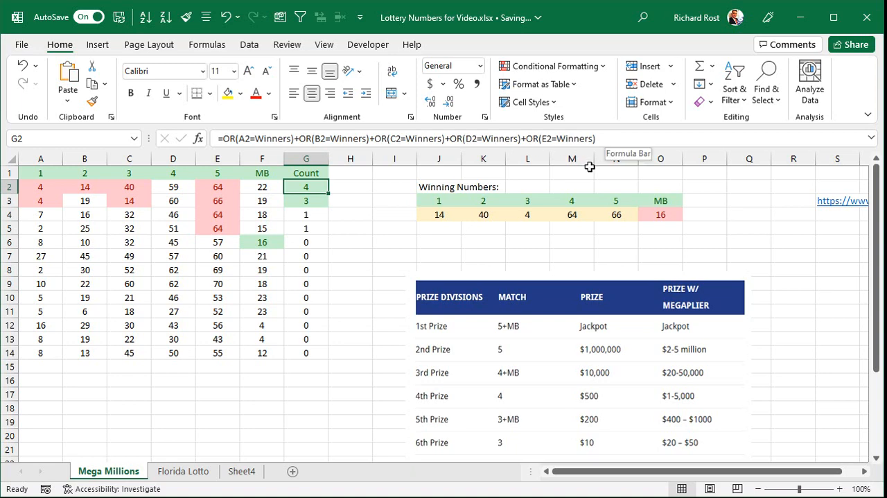
{"action": "mouse_move", "coordinate": [385, 236]}
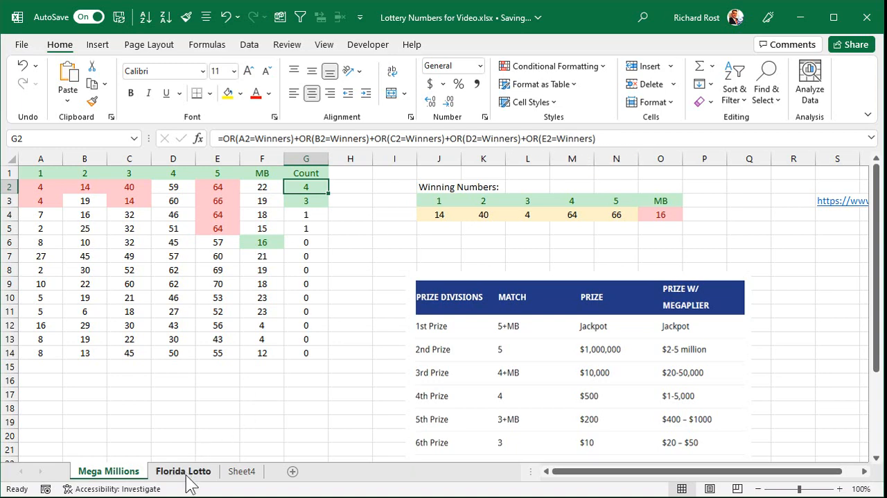
On the Florida Lotto sheet, add a Count heading in G1 styled like F1
{"action": "left_click", "coordinate": [183, 471]}
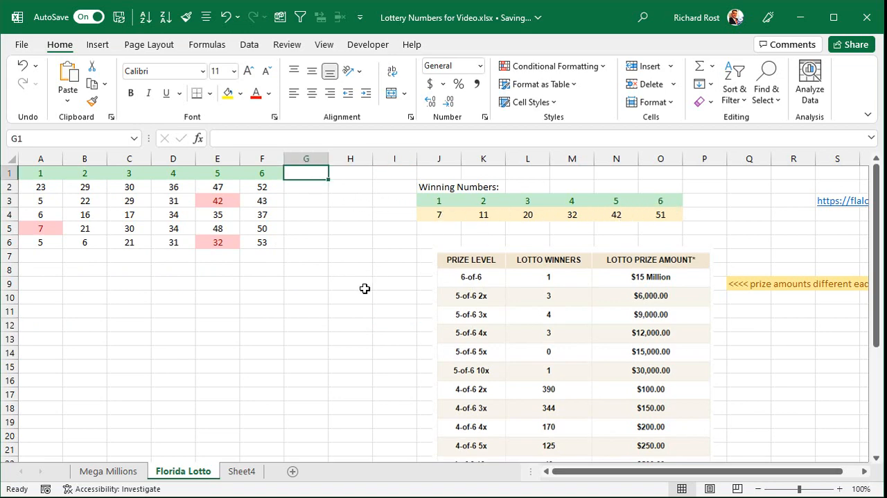
{"action": "type", "text": "Count"}
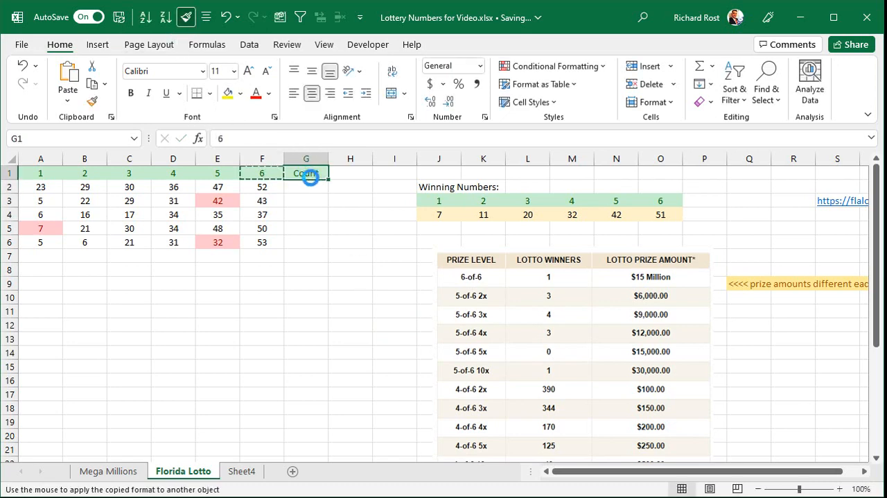
{"action": "left_click", "coordinate": [306, 186]}
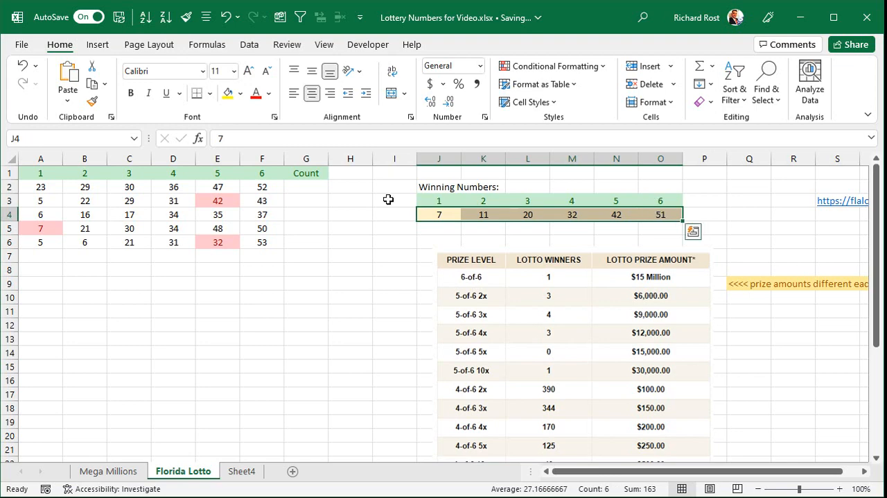
Name the Florida Lotto winning numbers J4:O4 as FWinners
{"action": "left_click", "coordinate": [108, 470]}
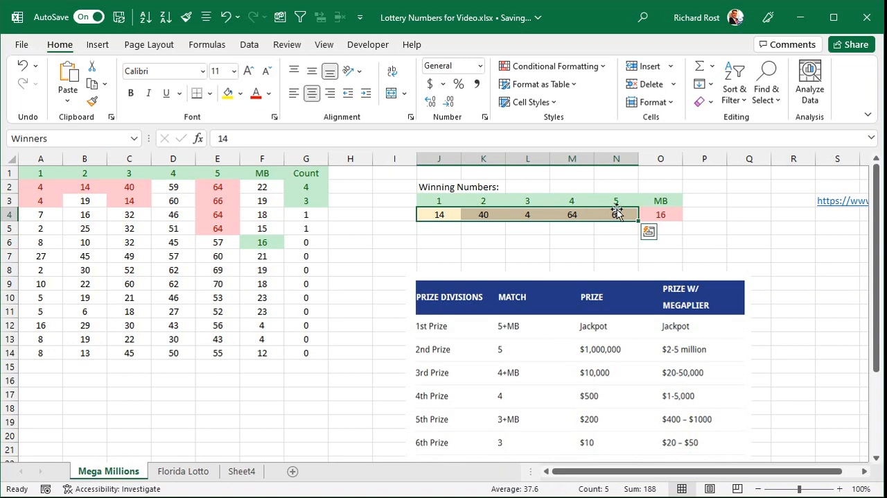
{"action": "left_click", "coordinate": [183, 471]}
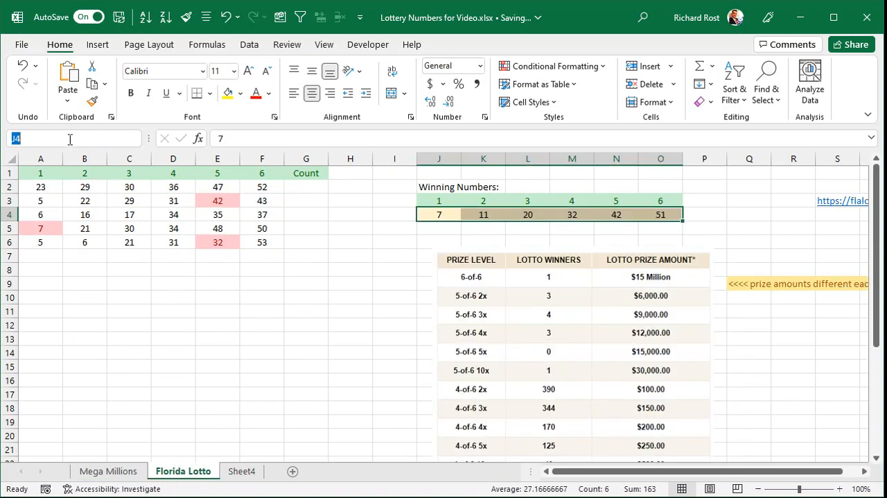
{"action": "type", "text": "Florida"}
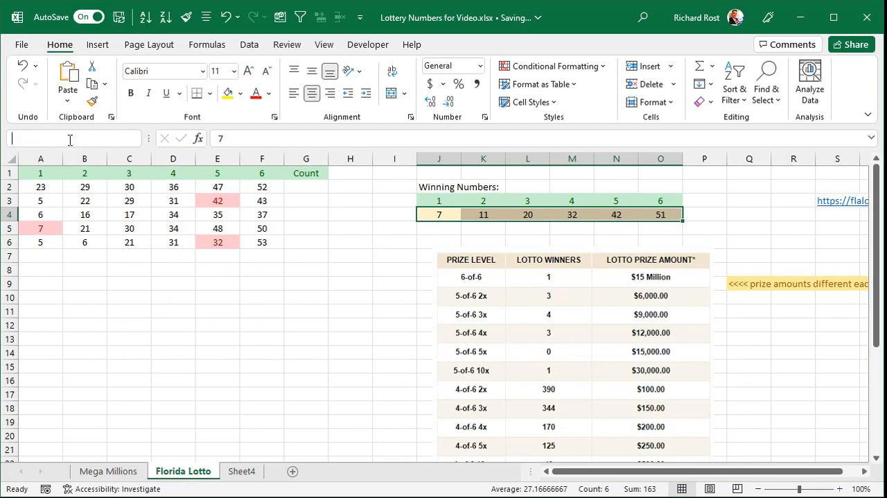
{"action": "type", "text": "FWinners"}
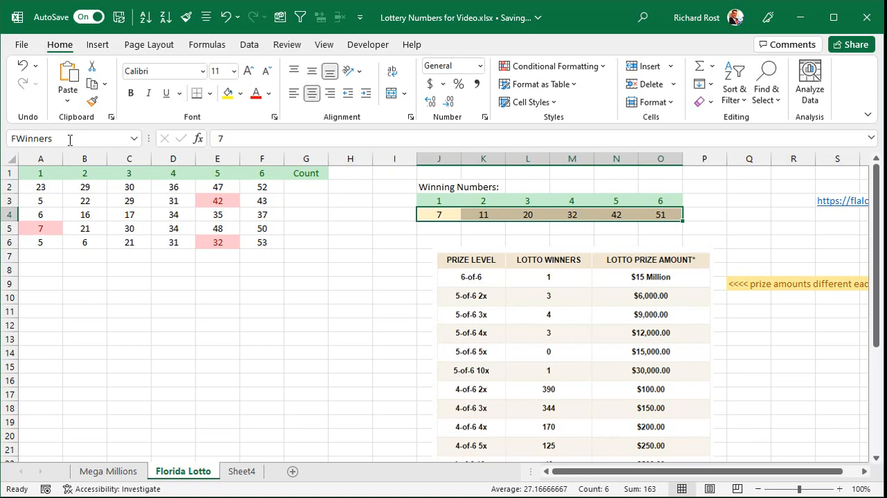
{"action": "left_click", "coordinate": [306, 186]}
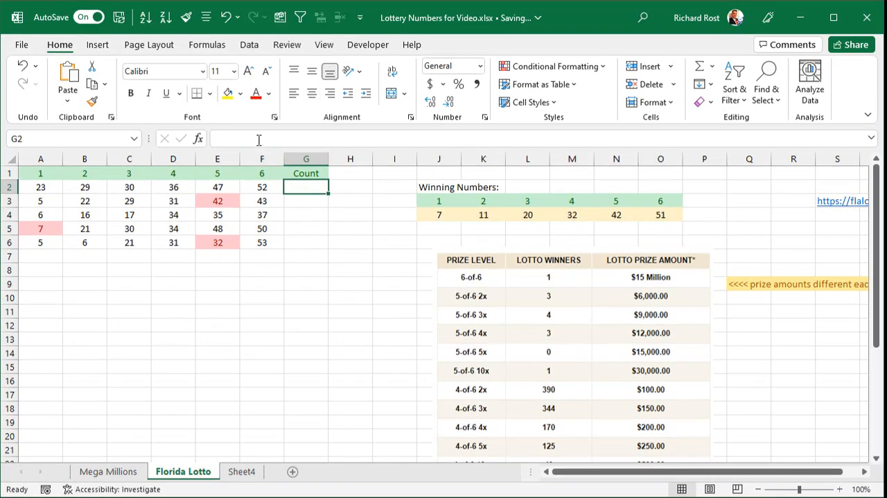
Enter a G2 formula summing six OR checks of A2–F2 against FWinners
{"action": "type", "text": "=OR(A2="}
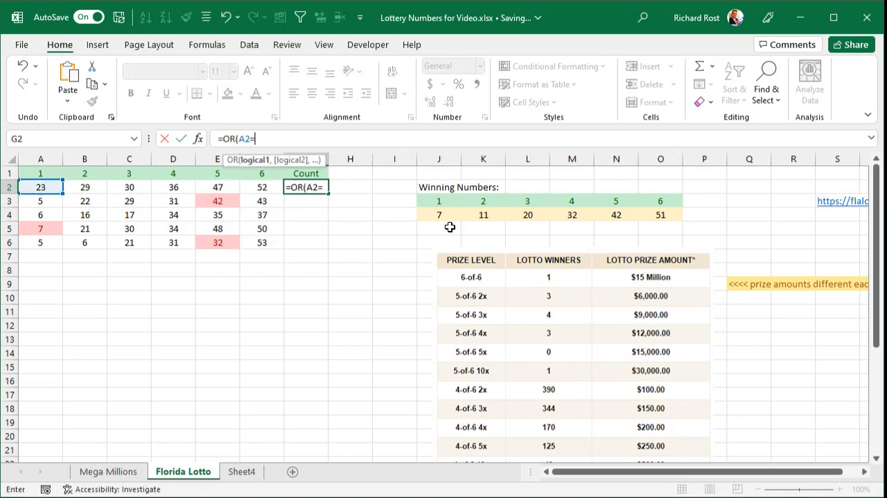
{"action": "type", "text": "FWinners"}
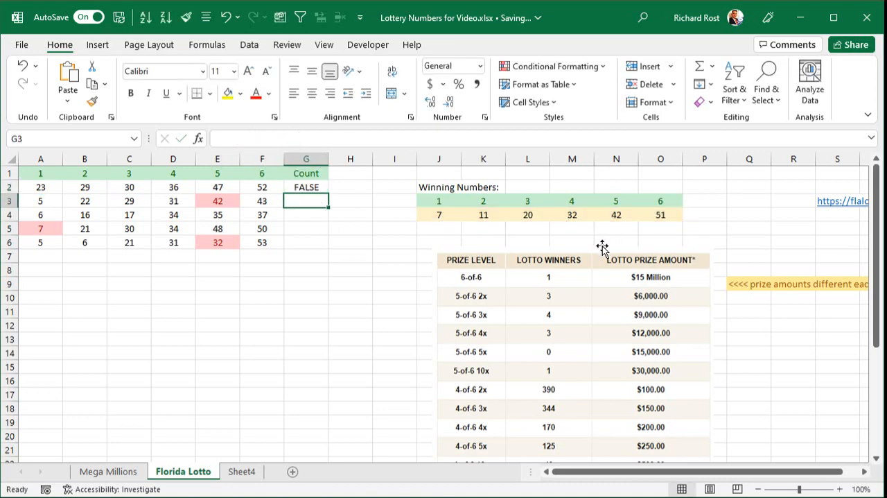
{"action": "left_click", "coordinate": [306, 186]}
{"action": "type", "text": "+"}
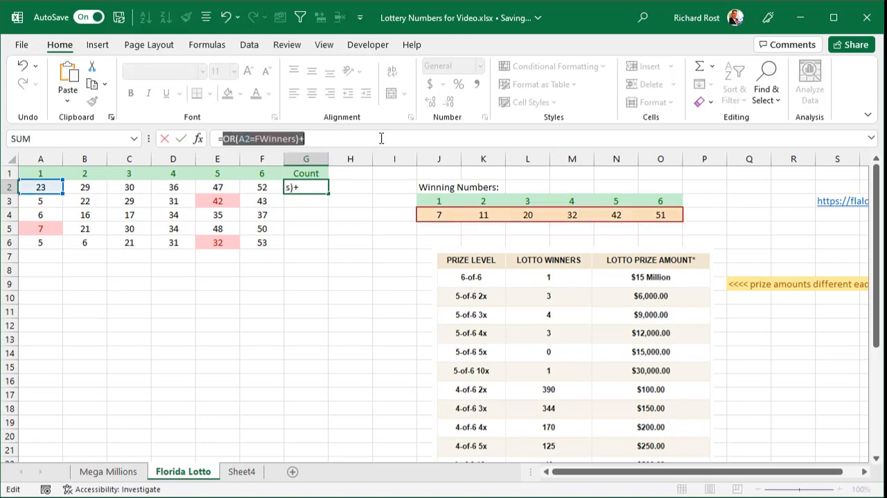
{"action": "type", "text": "OR(A2=FWinners)+OR(A2=FWinners)+OR(A2=FWinners)+OR(A2=FWinners"}
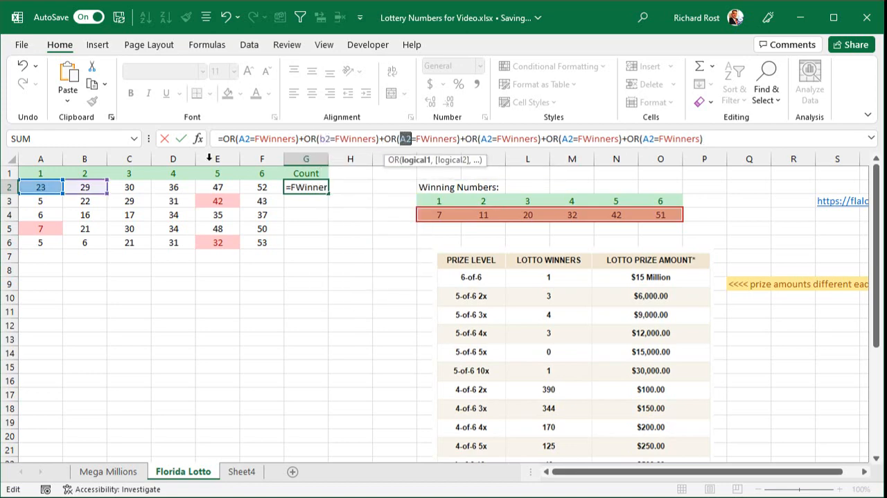
{"action": "left_click", "coordinate": [129, 186]}
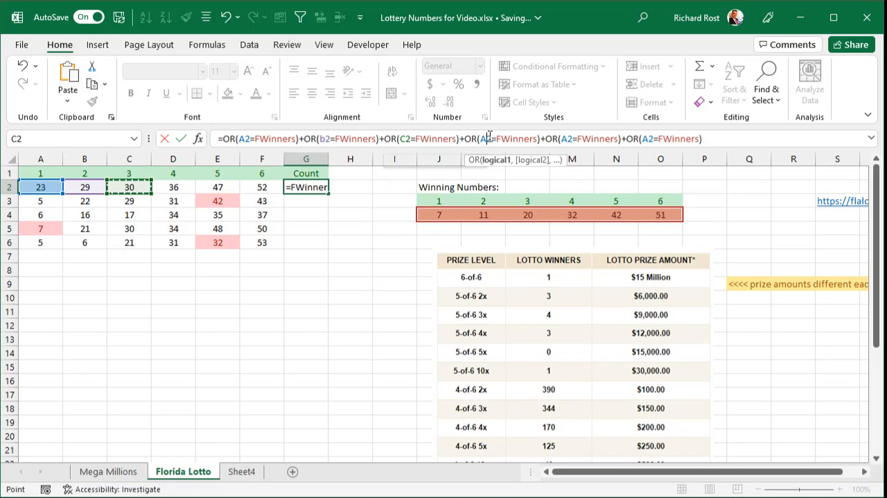
{"action": "left_click", "coordinate": [172, 187]}
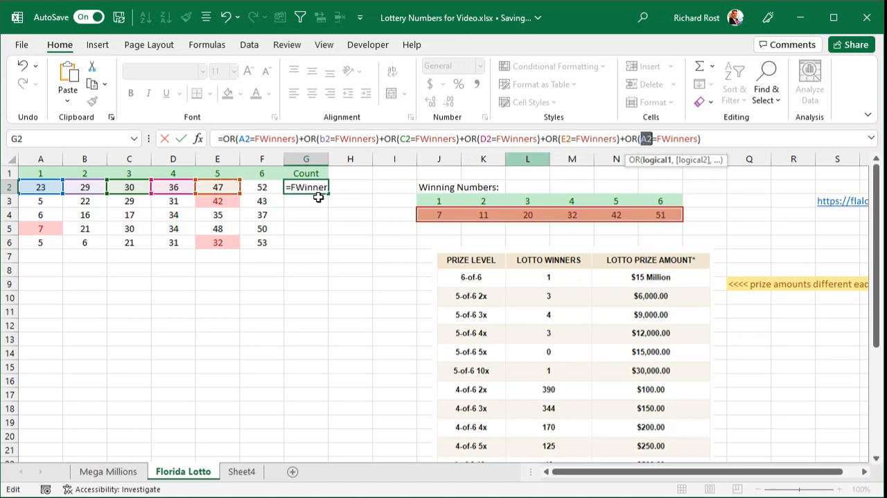
{"action": "left_click", "coordinate": [261, 186]}
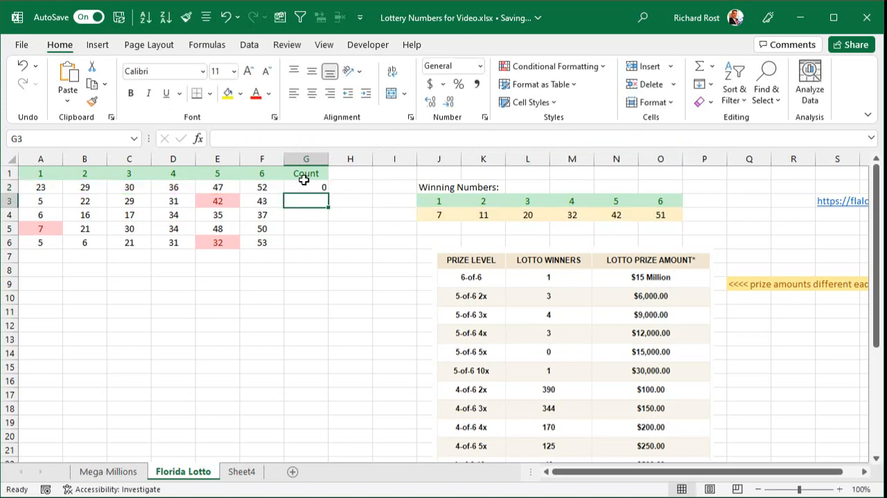
Fill the Count formula down to G6 and change row 2 to 7, 11, 21, 32, 42, 51
{"action": "left_click_drag", "start_coordinate": [323, 191], "coordinate": [323, 242]}
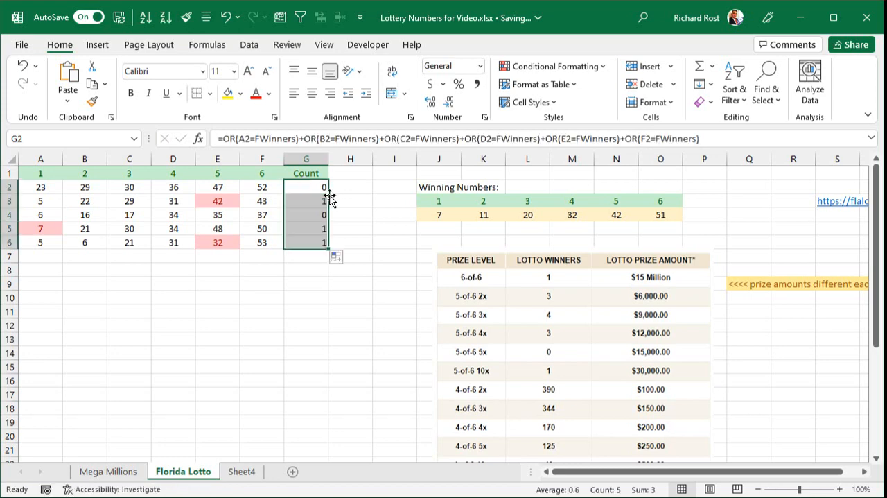
{"action": "left_click", "coordinate": [40, 187]}
{"action": "type", "text": "7"}
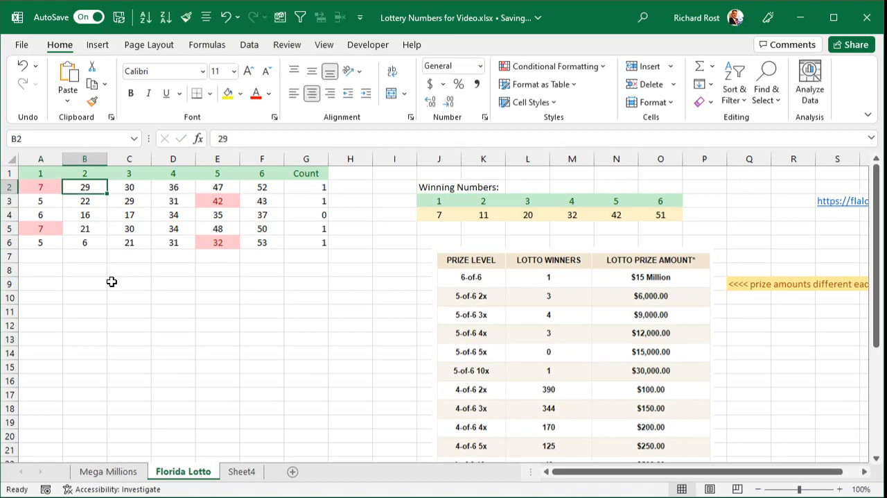
{"action": "left_click", "coordinate": [129, 186]}
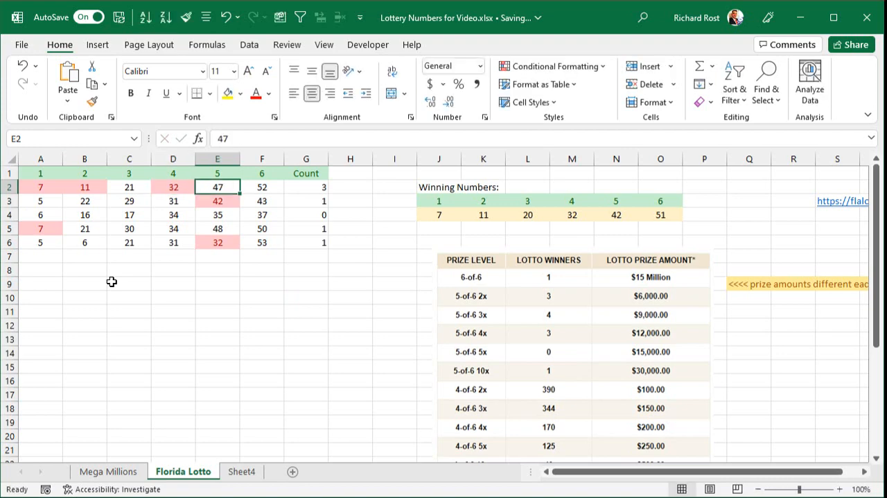
{"action": "left_click", "coordinate": [261, 186]}
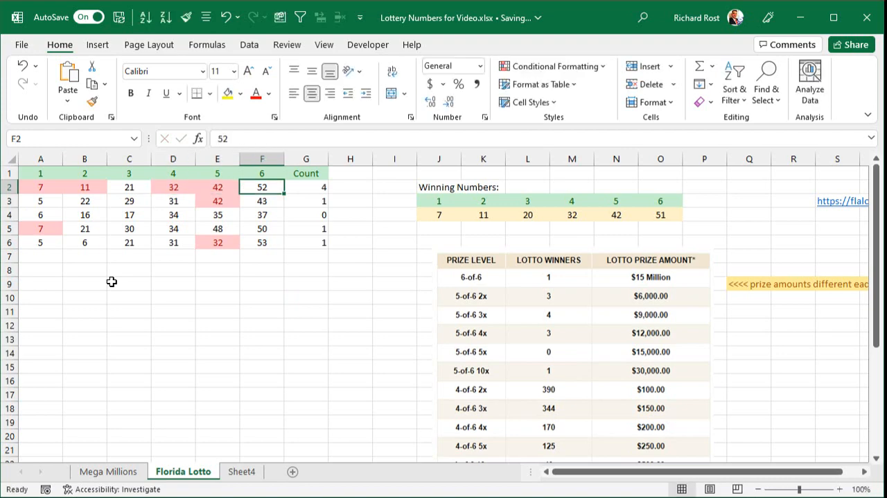
{"action": "left_click", "coordinate": [306, 186]}
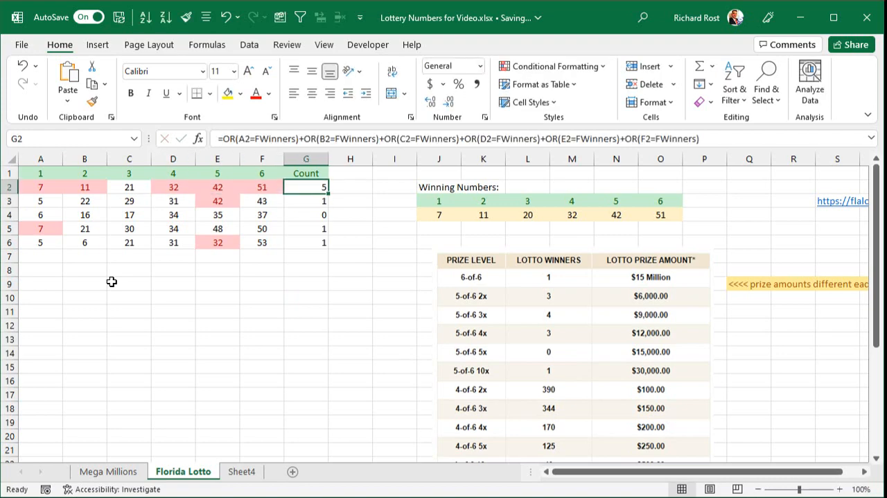
{"action": "scroll", "scroll_direction": "down", "scroll_amount": 3}
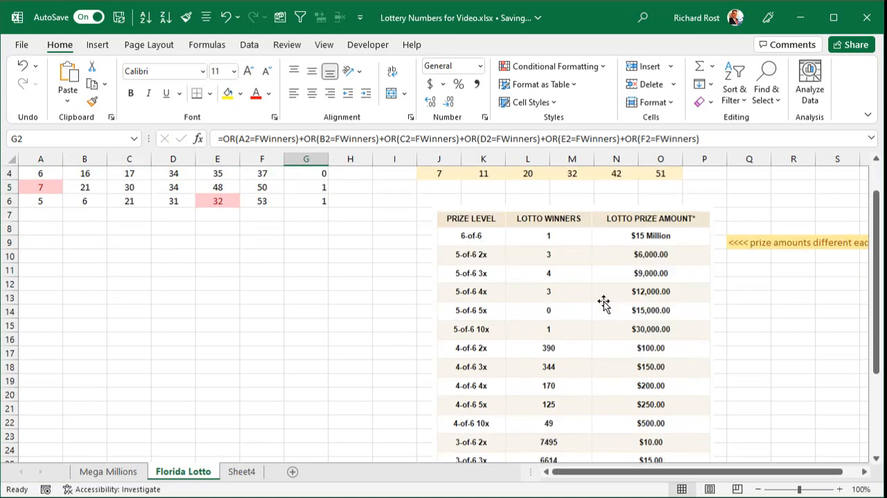
{"action": "scroll", "scroll_direction": "down", "scroll_amount": 3}
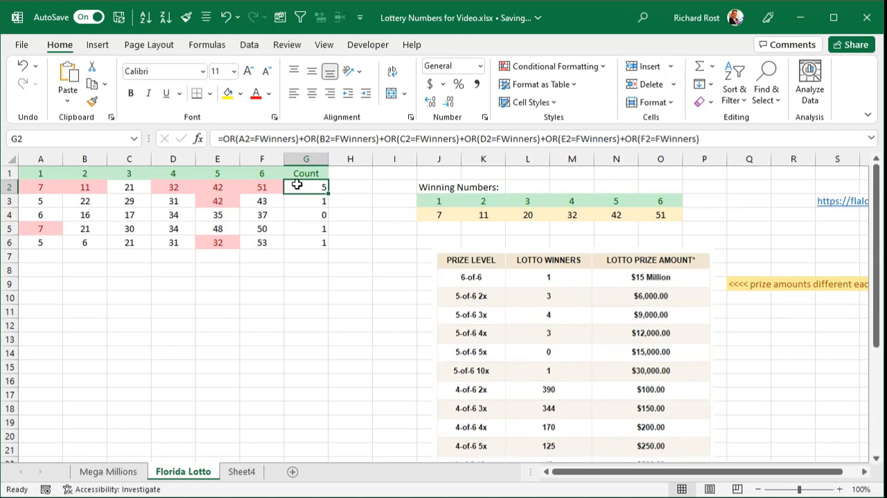
Add a Greater Than 1 rule with green fill to counts G2:G6
{"action": "left_click_drag", "start_coordinate": [305, 186], "coordinate": [306, 242]}
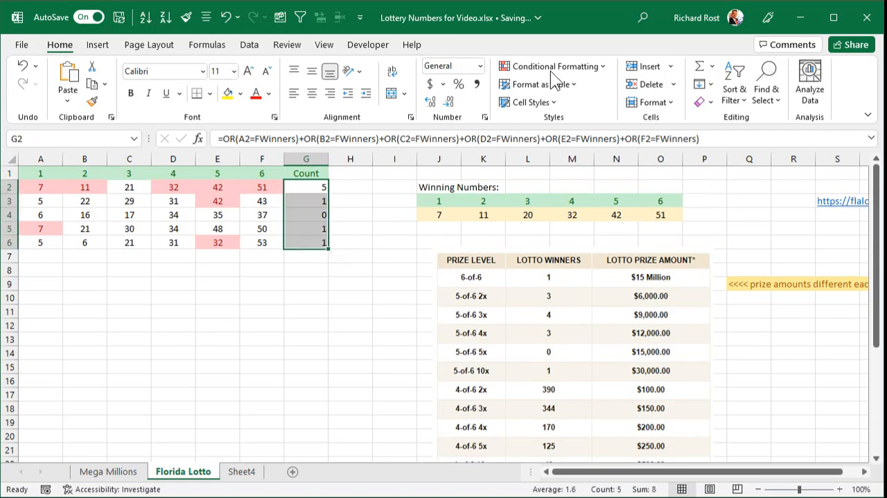
{"action": "left_click", "coordinate": [552, 66]}
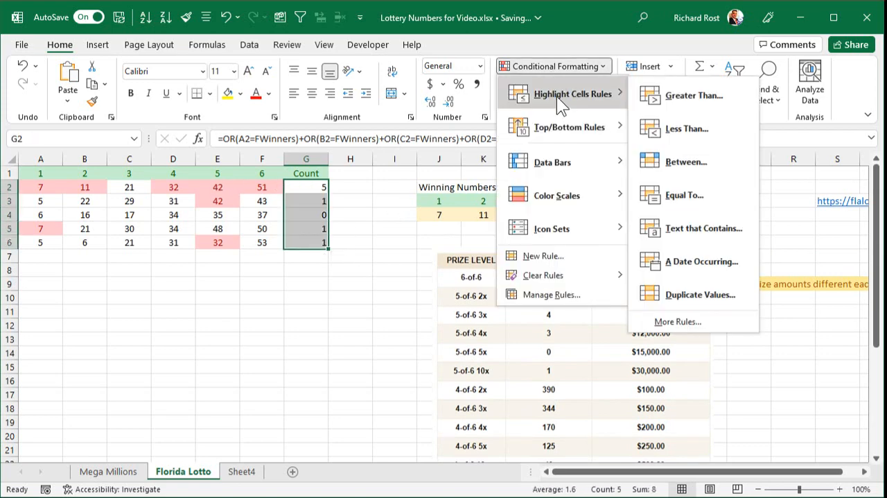
{"action": "left_click", "coordinate": [693, 95]}
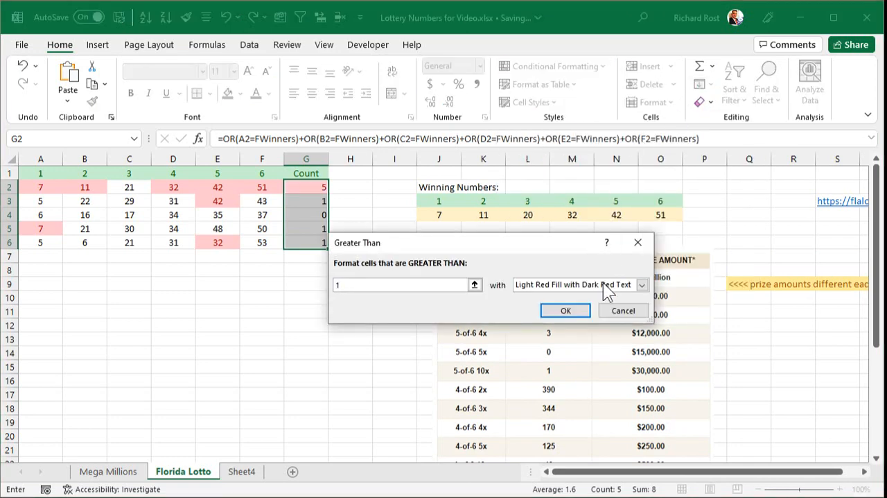
{"action": "left_click", "coordinate": [565, 310]}
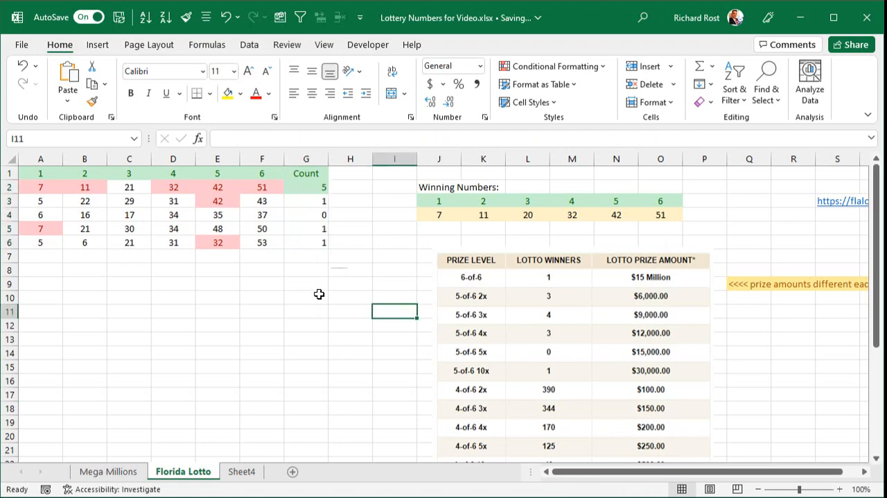
{"action": "mouse_move", "coordinate": [291, 293]}
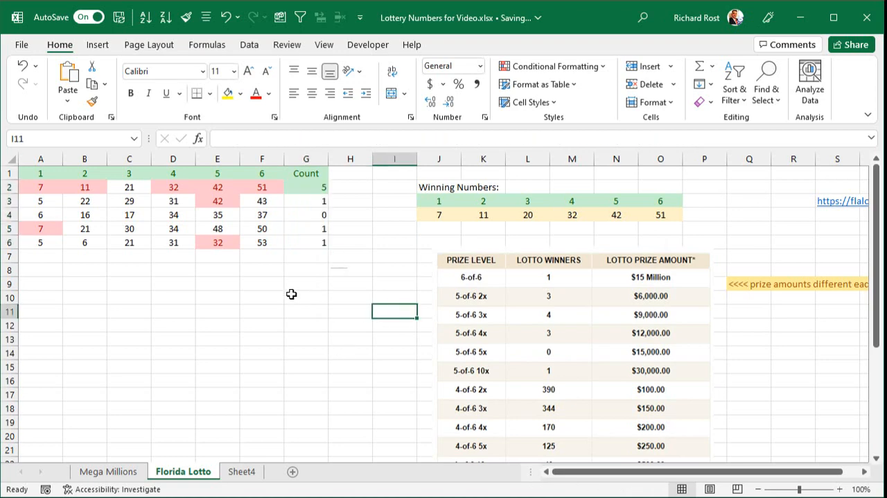